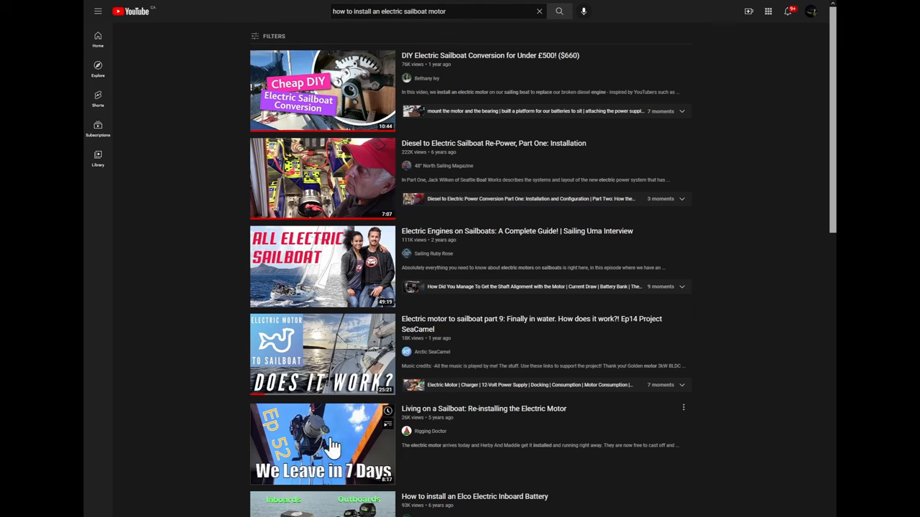
Scroll down the page to the sailboat conversion step checklist.
scroll("down", 3)
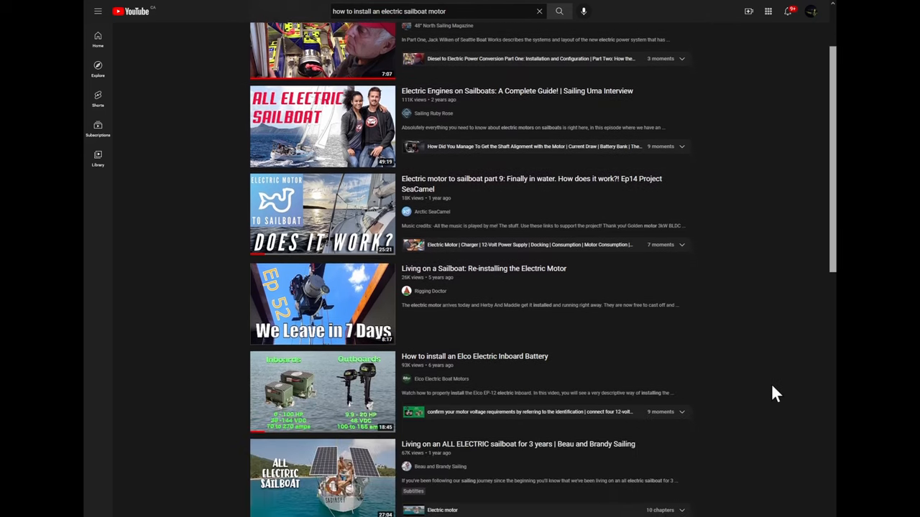
scroll("down", 3)
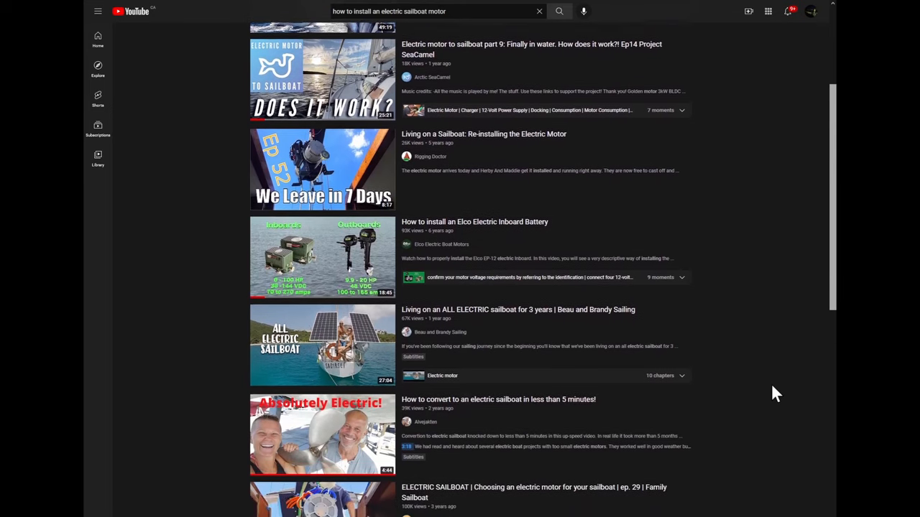
scroll("down", 3)
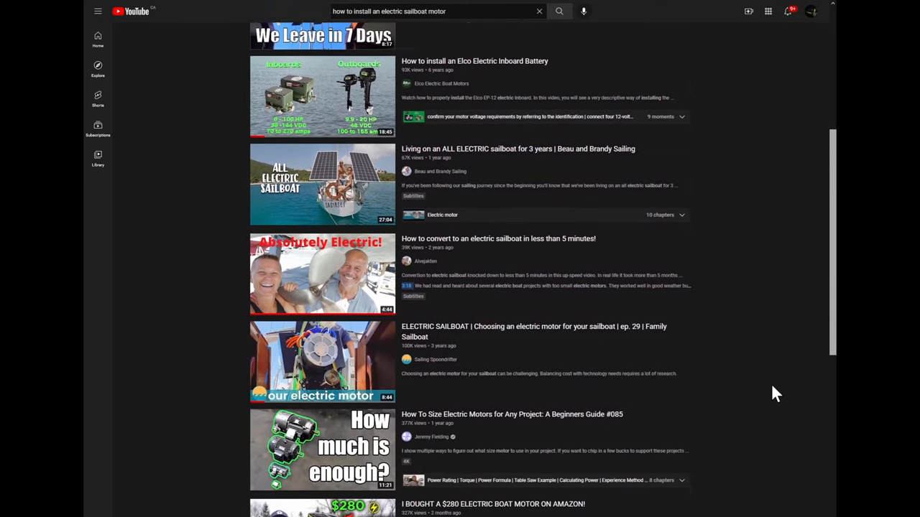
scroll("down", 3)
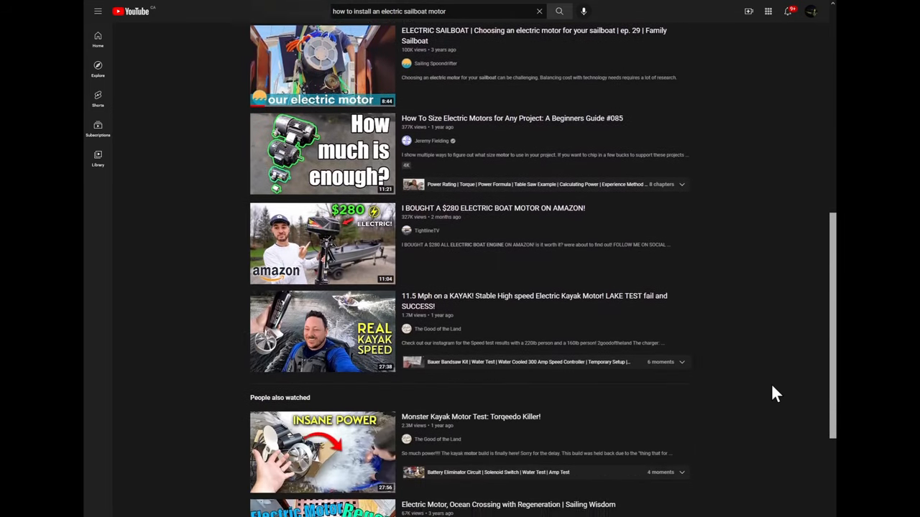
scroll("down", 3)
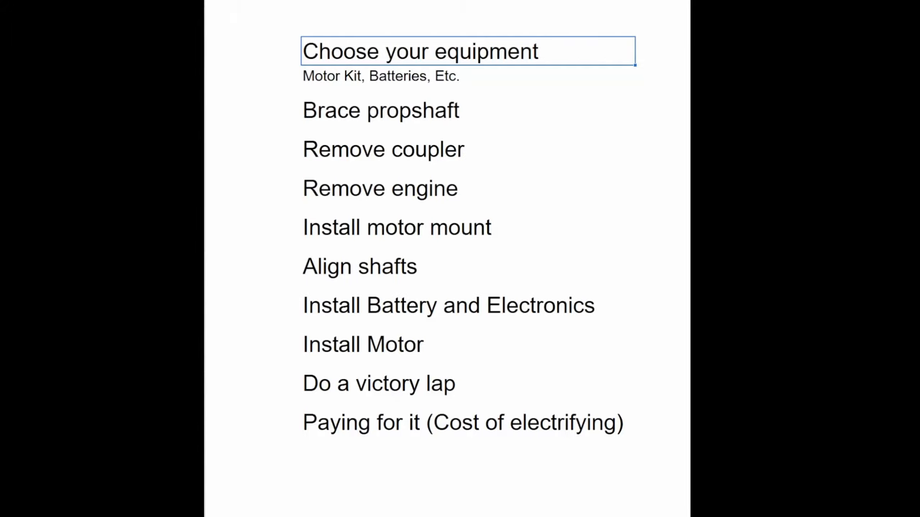
Mark the conversion steps: Brace propshaft, Remove engine, Install motor mount, Install battery and electronics, Install motor.
left_click(379, 74)
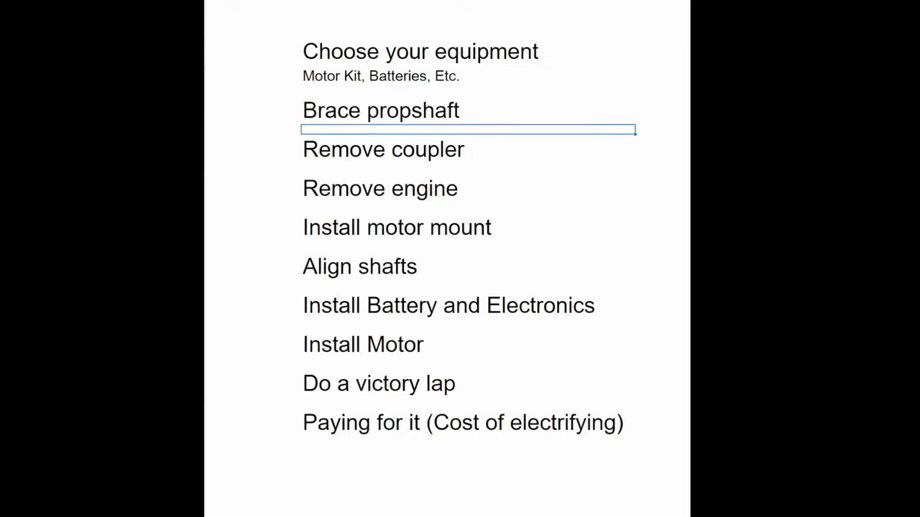
left_click(380, 188)
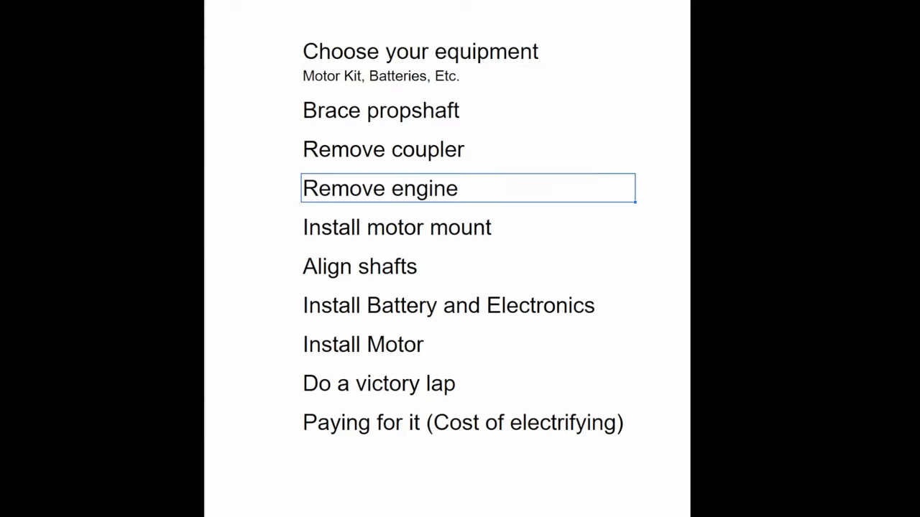
left_click(397, 228)
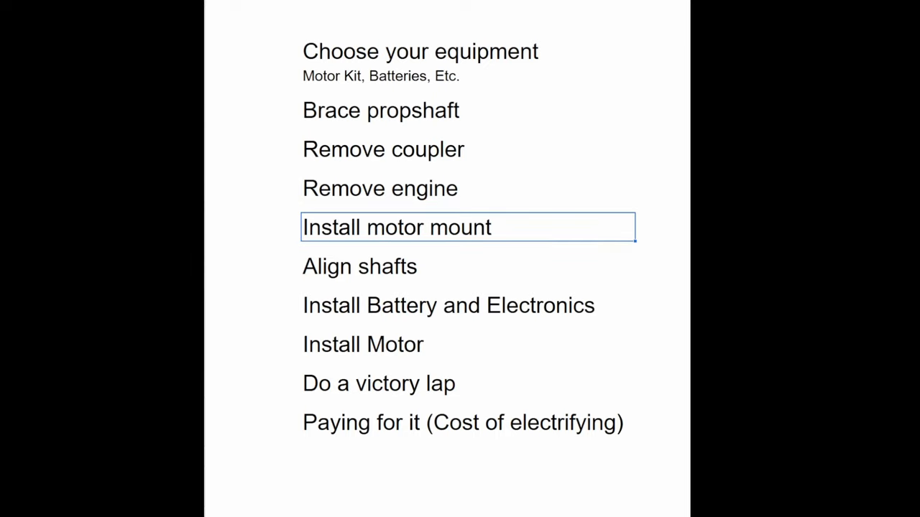
left_click(449, 304)
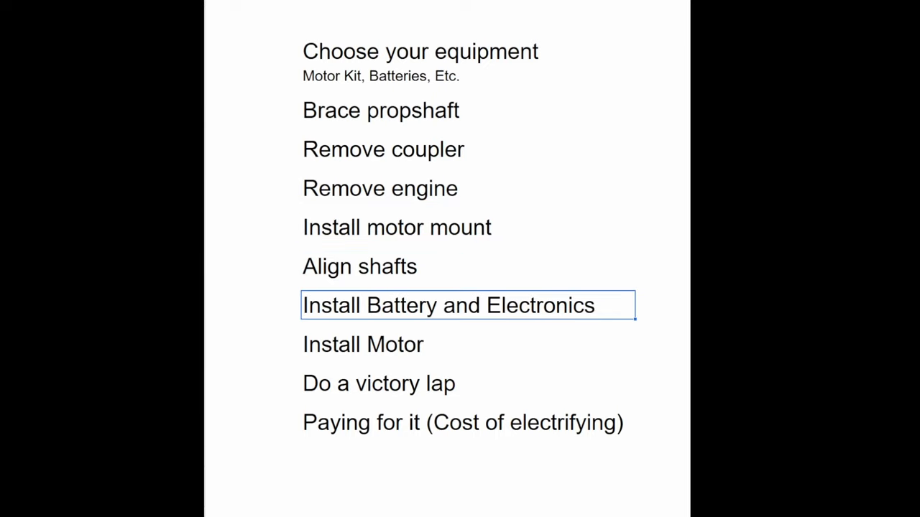
left_click(363, 345)
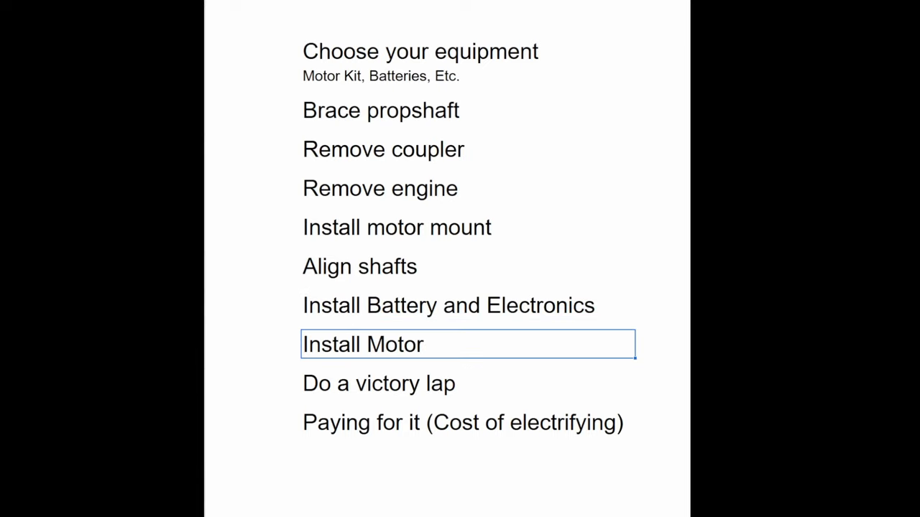
left_click(379, 382)
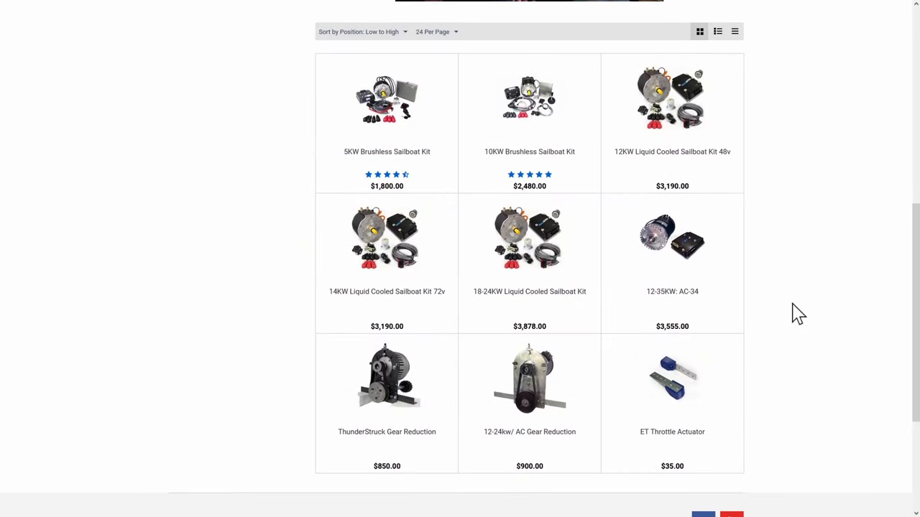
mouse_move(824, 324)
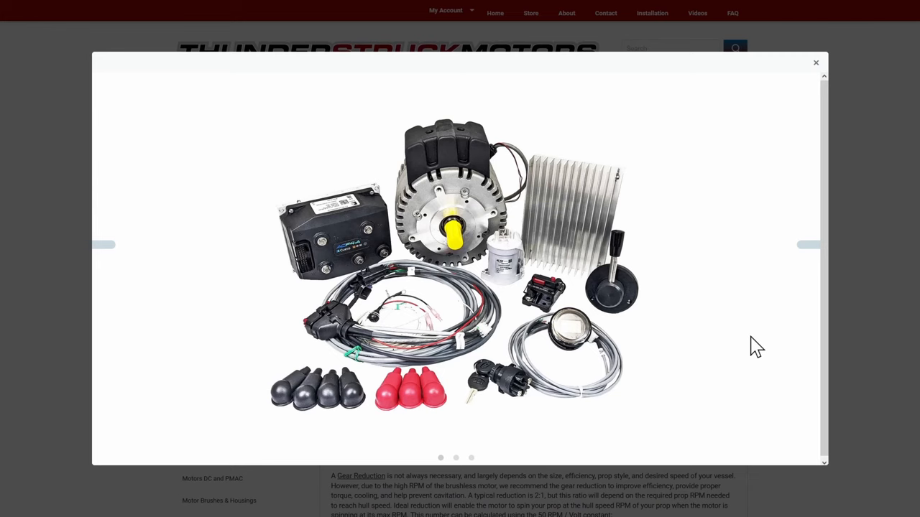
Leave the photo, open the 10KW Brushless Sailboat Kit and choose Wigwag throttle (+$160.00), giving $2,640.00.
left_click(816, 63)
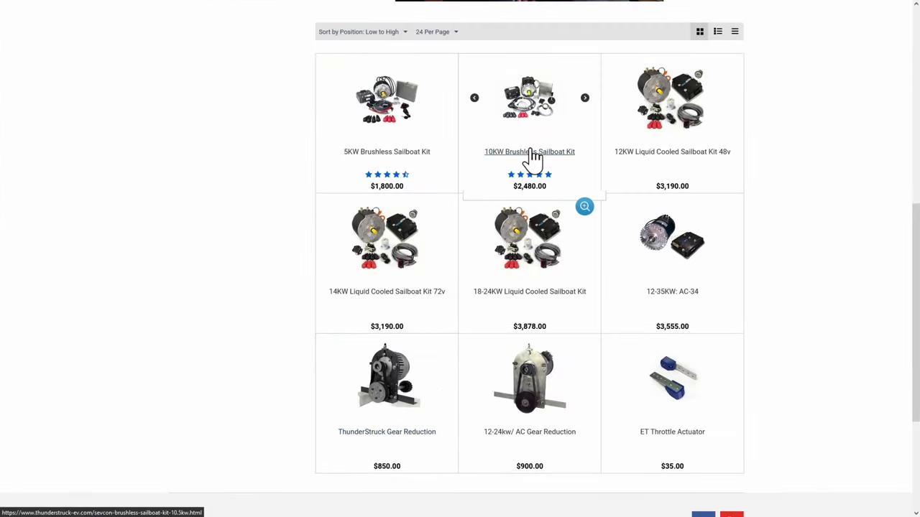
left_click(528, 152)
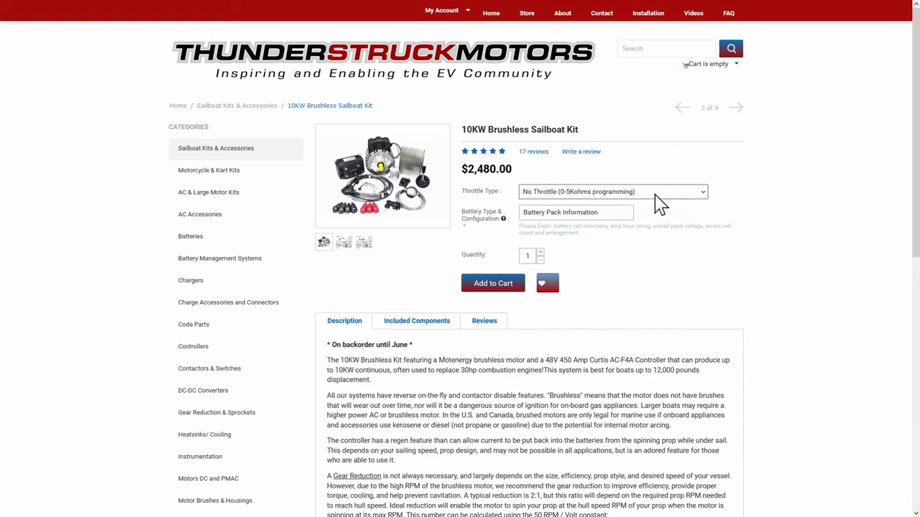
left_click(612, 191)
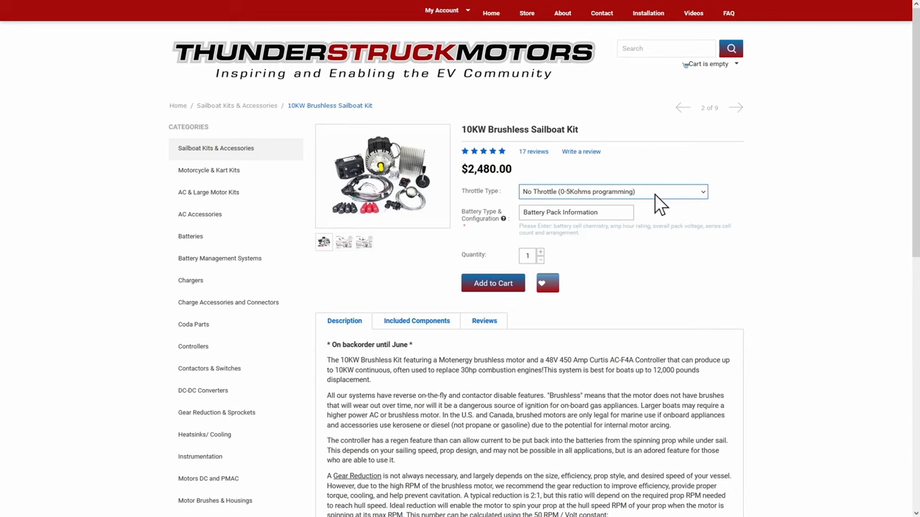
left_click(612, 191)
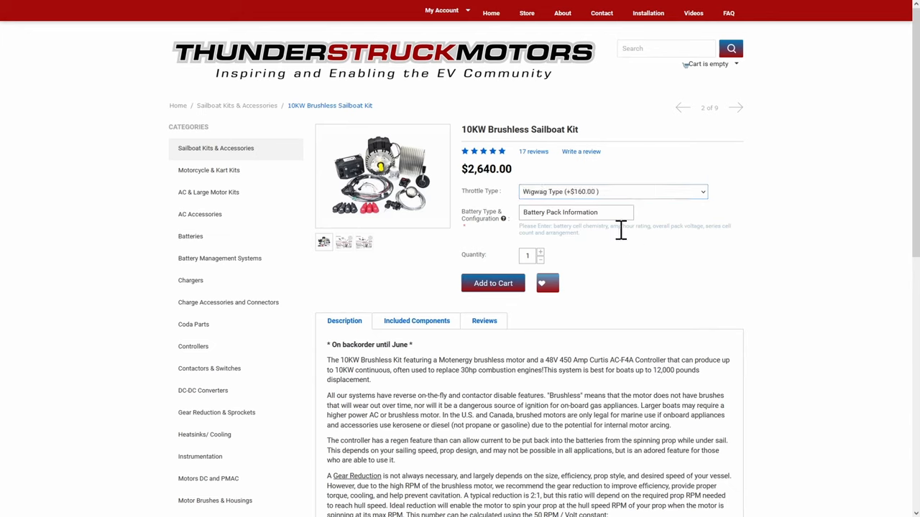
mouse_move(693, 318)
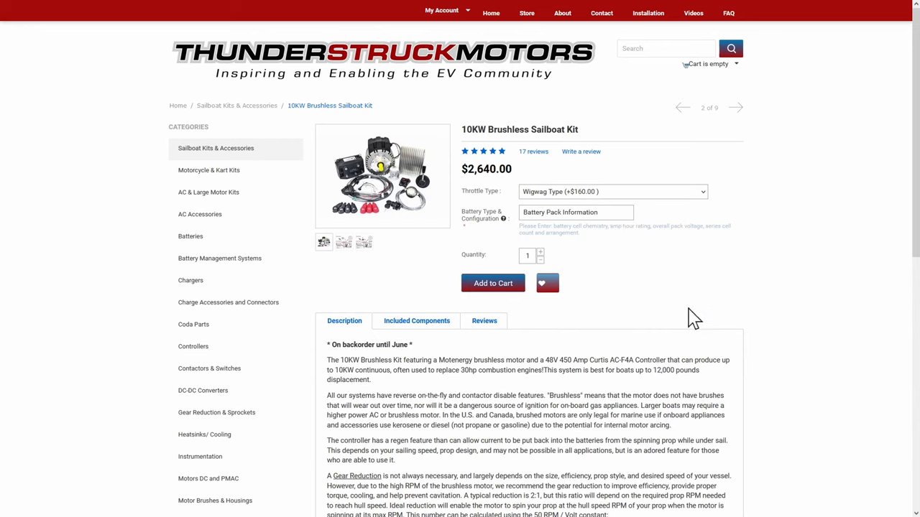
mouse_move(750, 281)
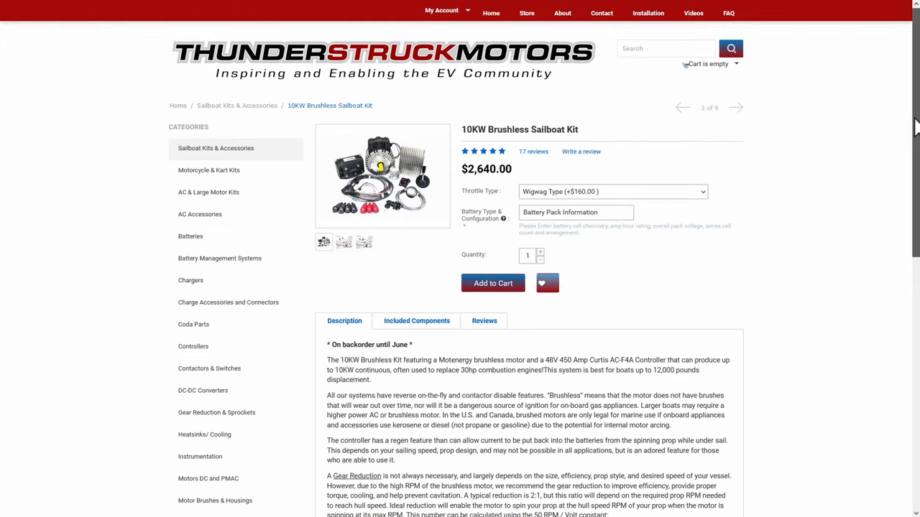
Scroll down the kit description to the Helpful Links with the CAN Translator link.
scroll("down", 3)
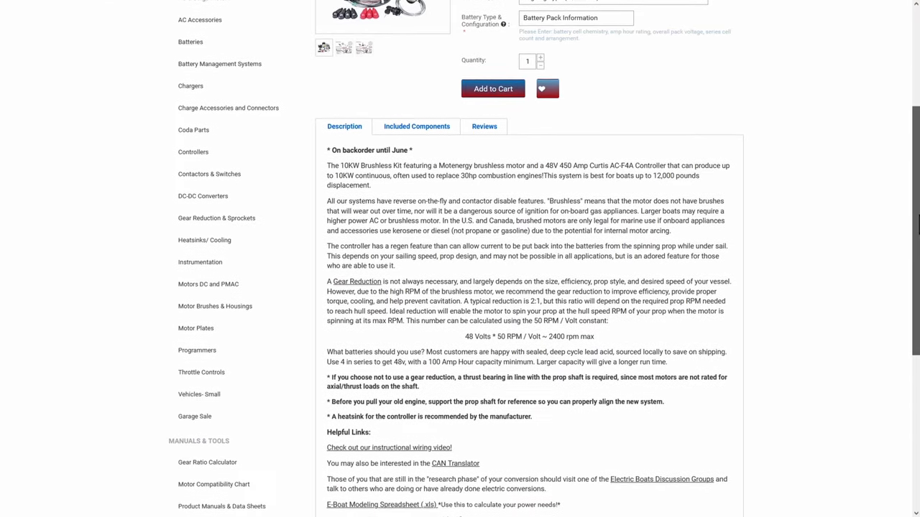
scroll("down", 3)
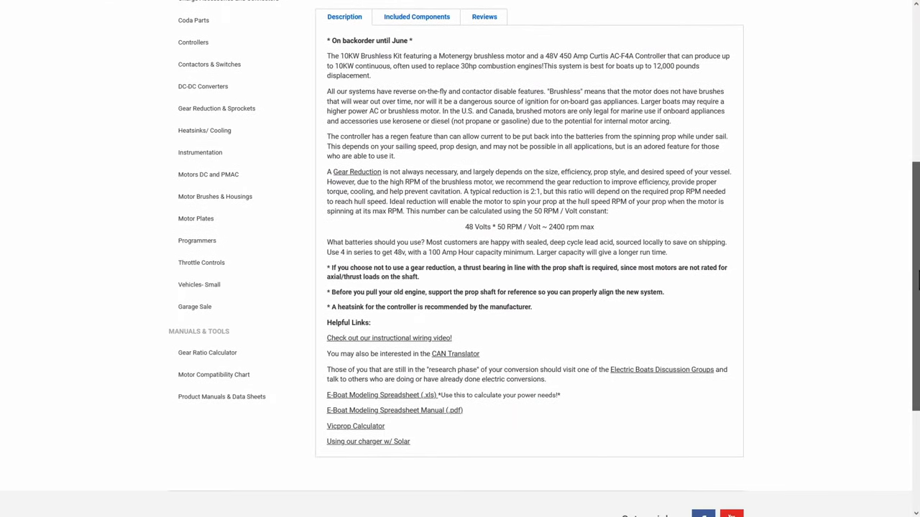
scroll("down", 3)
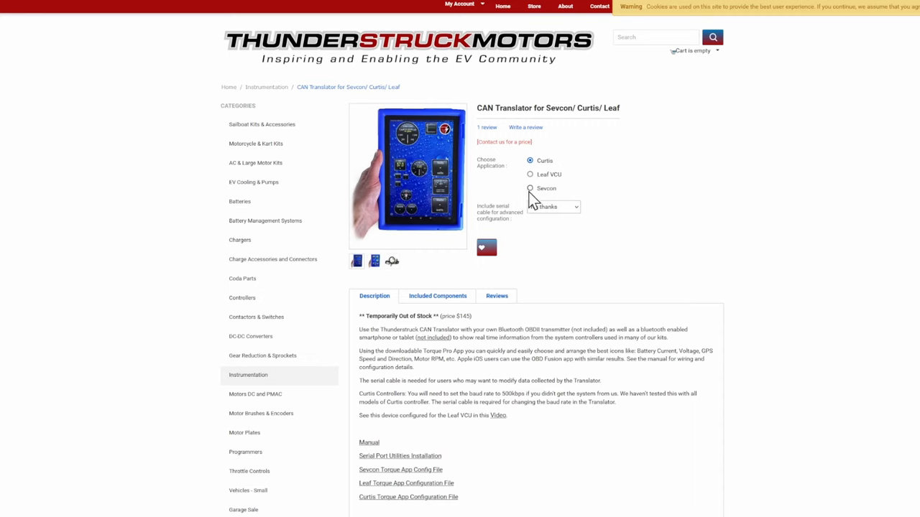
Choose Sevcon application with serial cable Yes at $20.00, check included components, and view the cable photo.
left_click(528, 188)
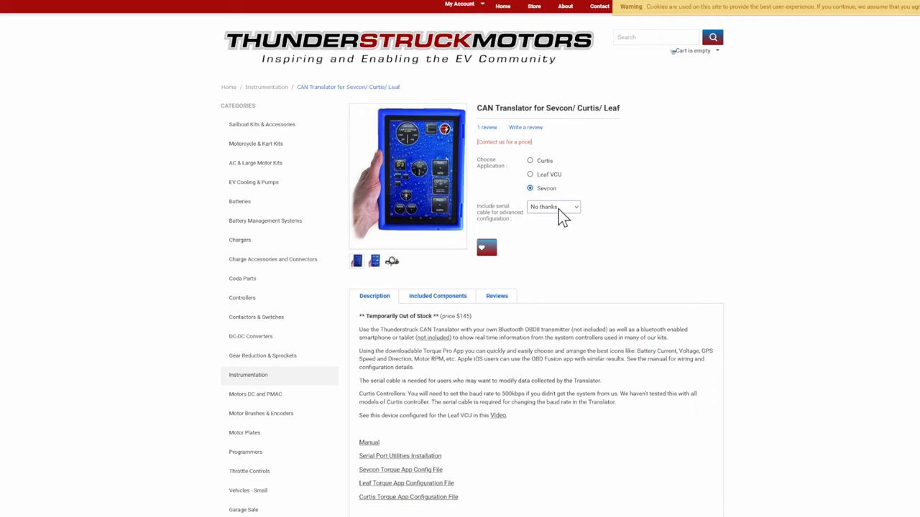
left_click(553, 207)
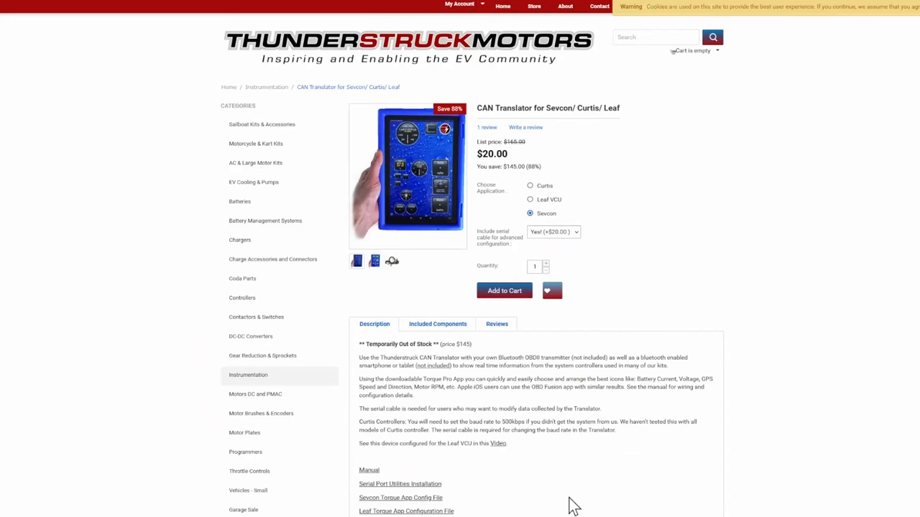
left_click(437, 324)
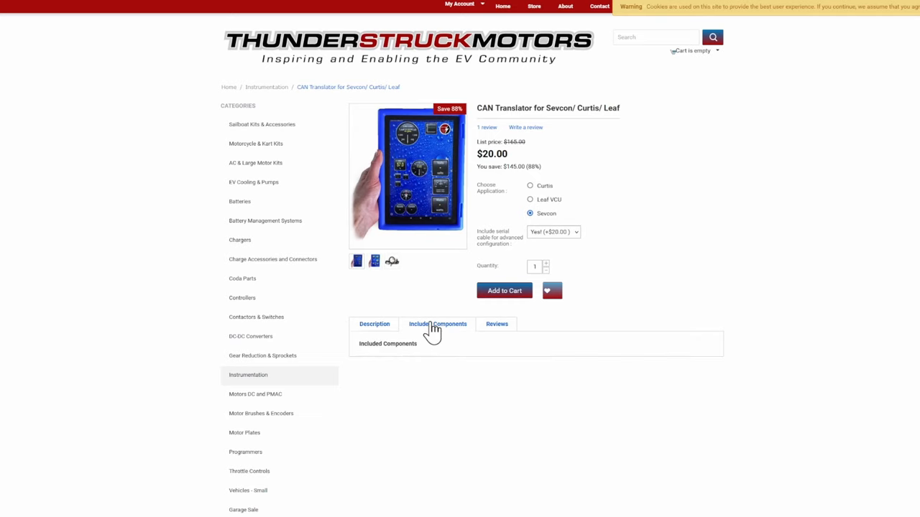
left_click(374, 325)
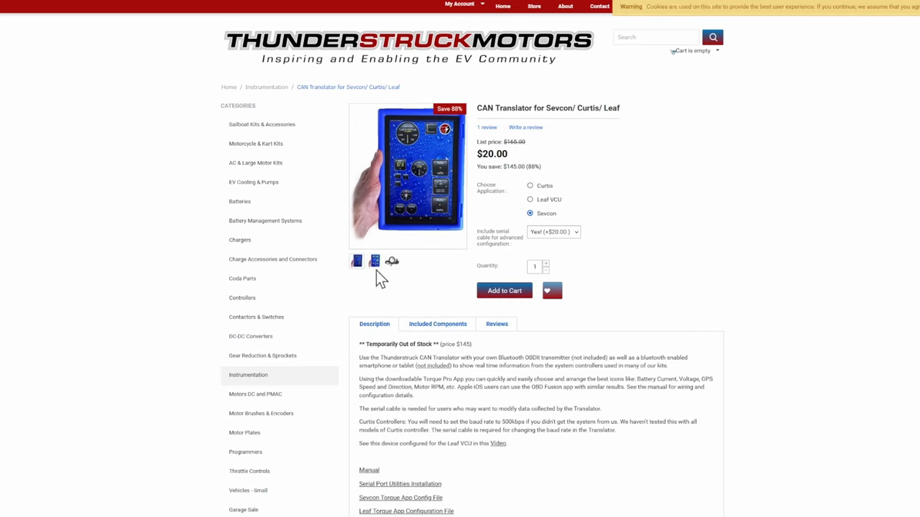
left_click(391, 262)
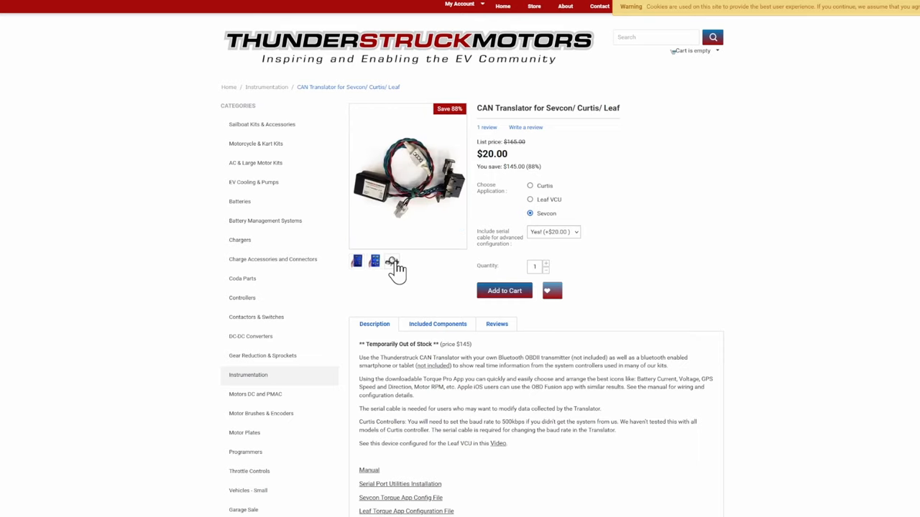
mouse_move(434, 300)
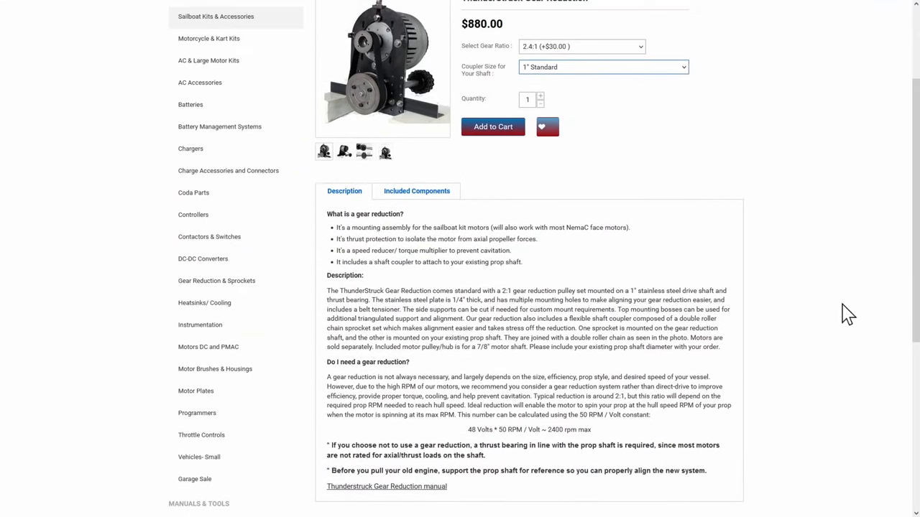
mouse_move(812, 244)
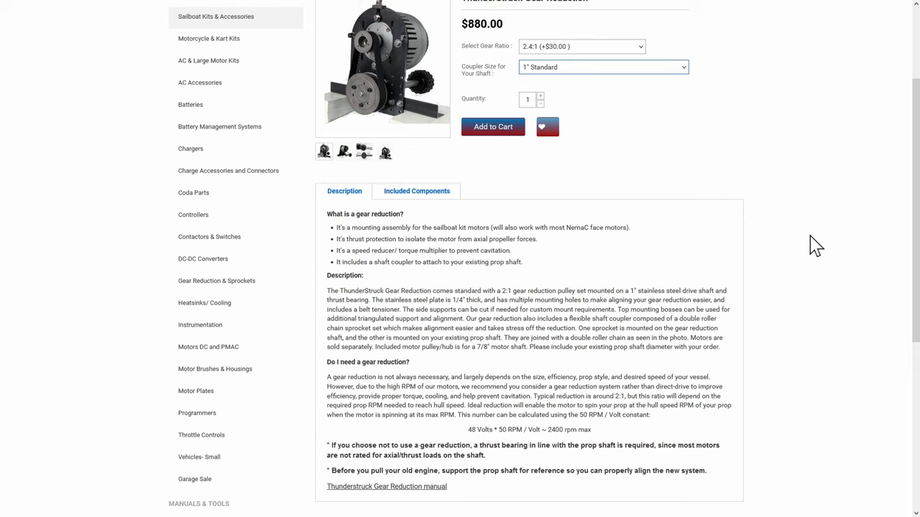
mouse_move(779, 155)
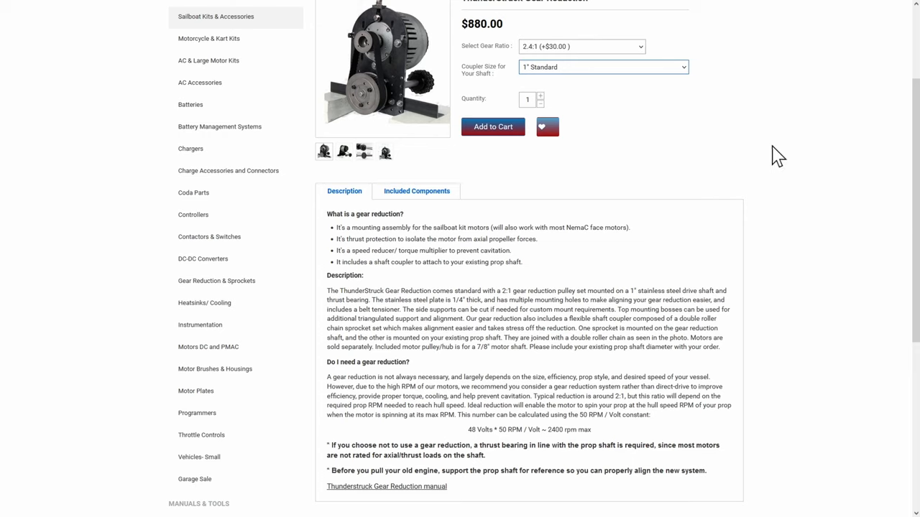
mouse_move(98, 190)
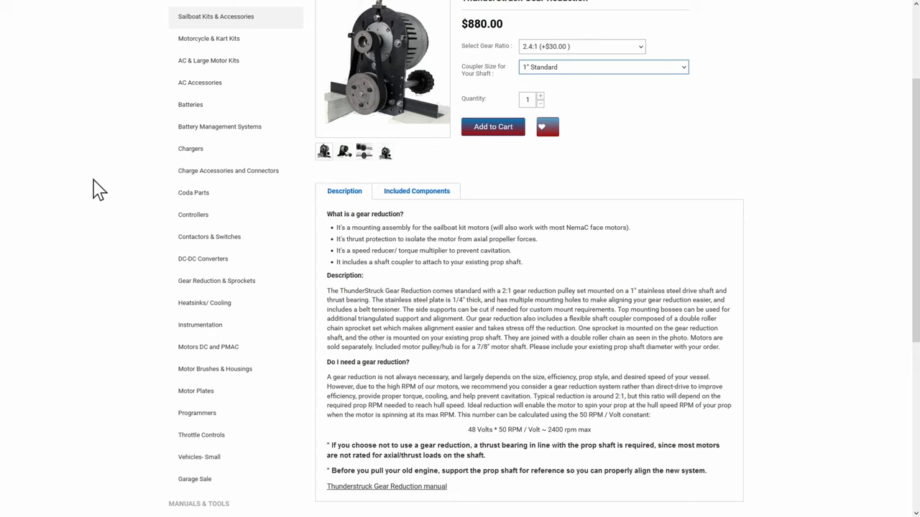
mouse_move(366, 161)
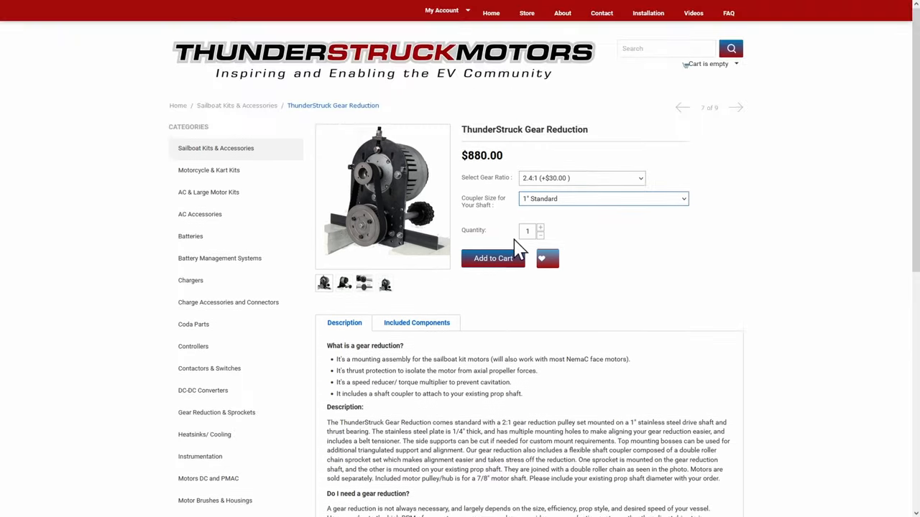
Flip through the ThunderStruck Gear Reduction thumbnails, then enlarge the photo and advance to the next one.
left_click(344, 282)
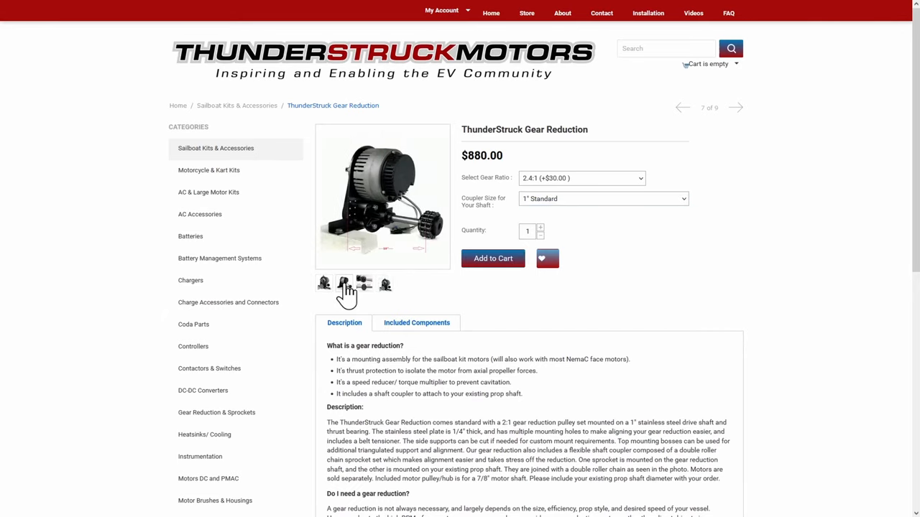
left_click(343, 281)
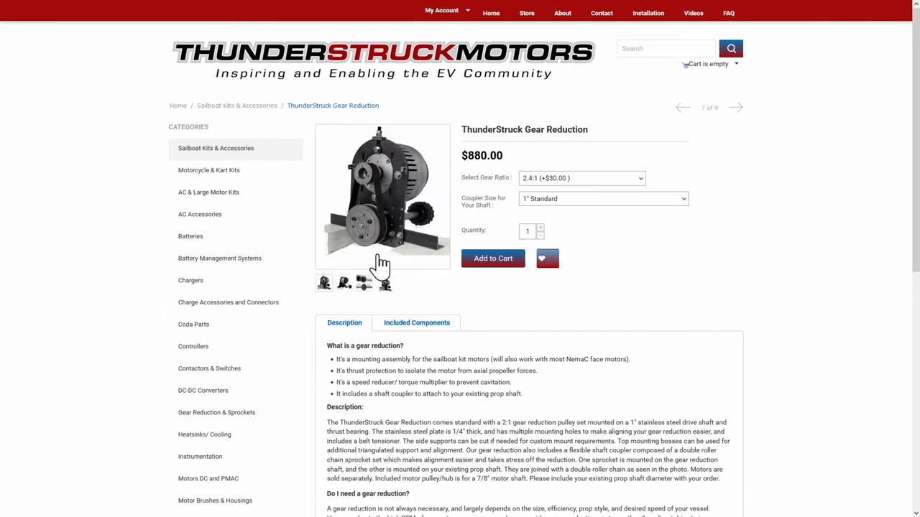
left_click(382, 195)
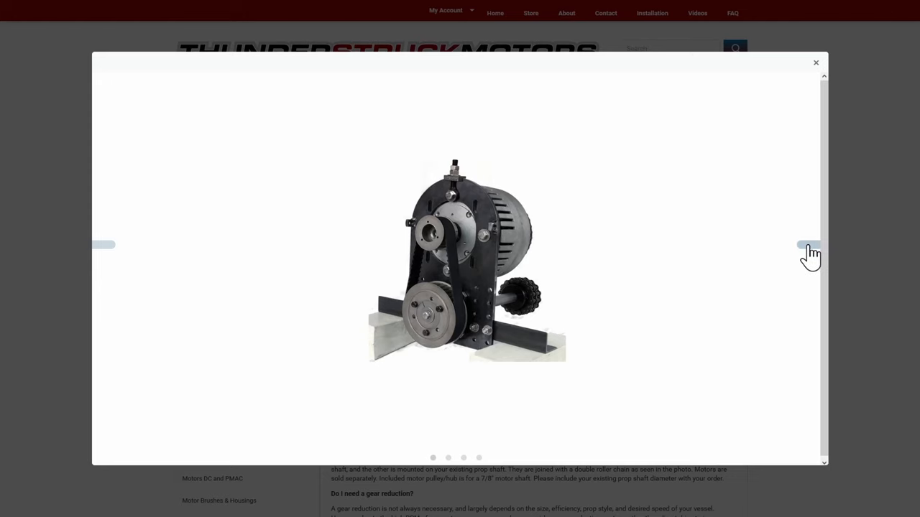
left_click(807, 244)
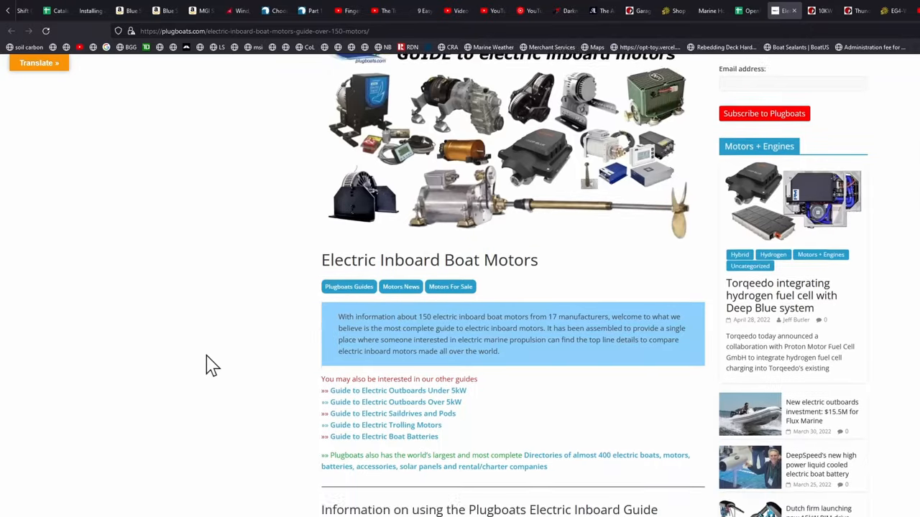
Scroll the Plugboats electric inboard motors guide down through the manufacturer sections to Lynch.
scroll("down", 3)
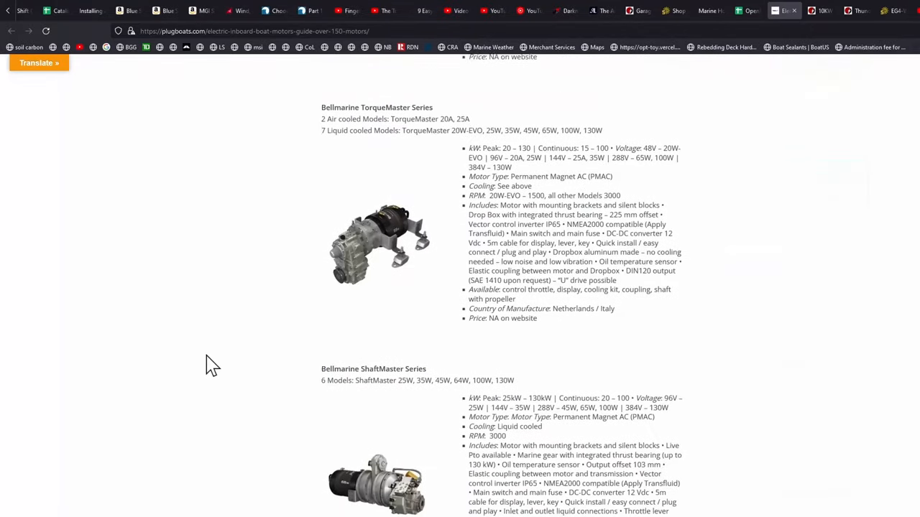
scroll("down", 3)
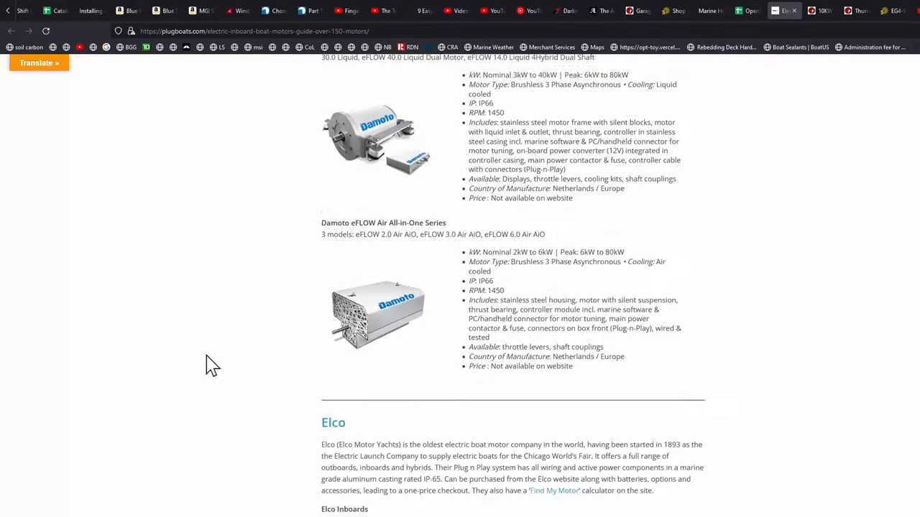
scroll("down", 3)
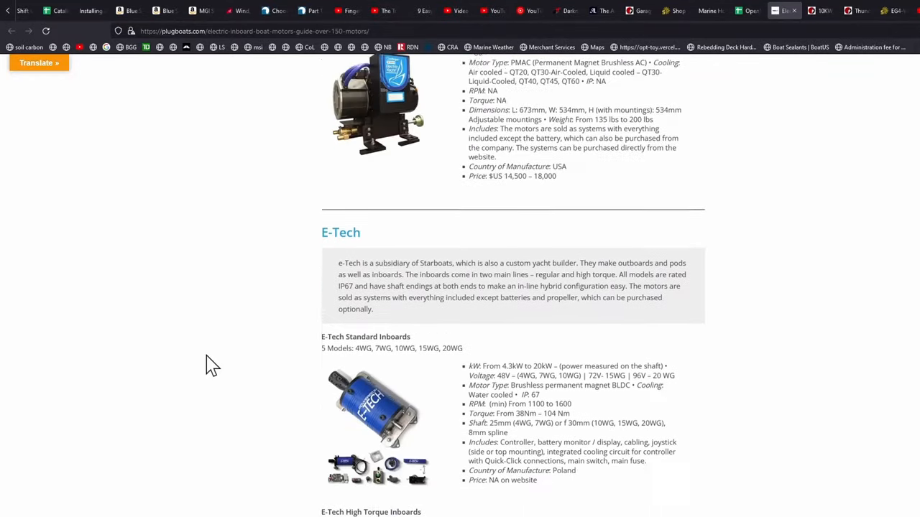
scroll("down", 3)
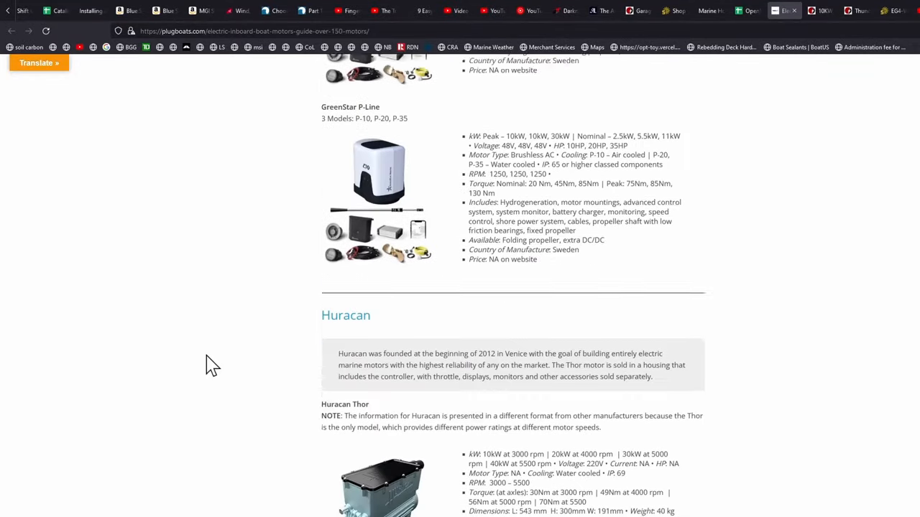
scroll("down", 3)
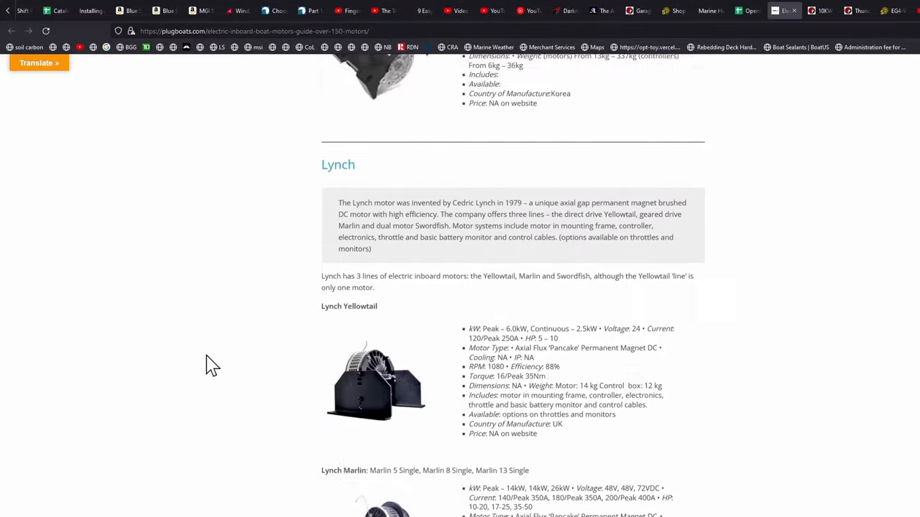
scroll("down", 3)
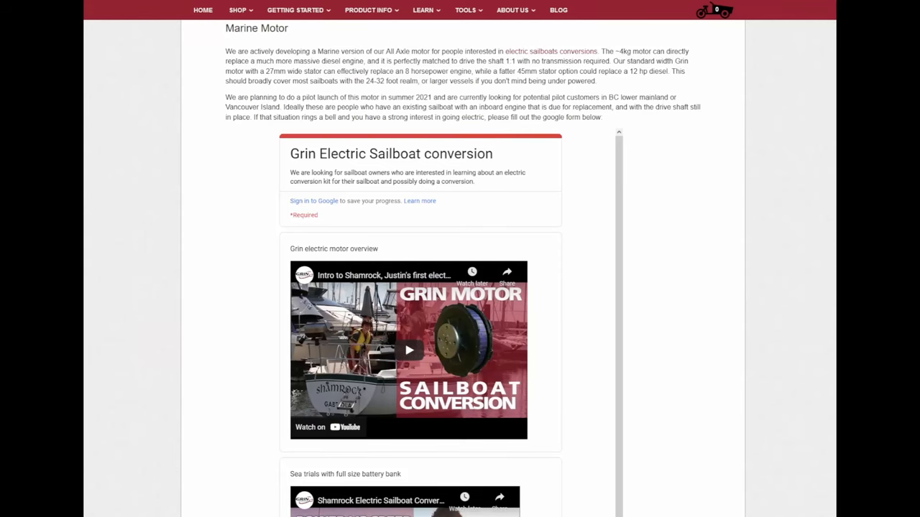
mouse_move(178, 185)
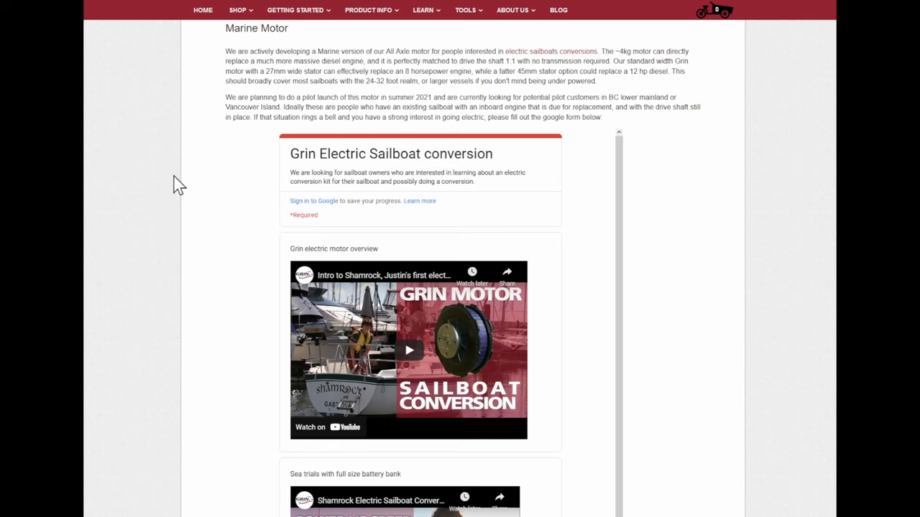
mouse_move(631, 210)
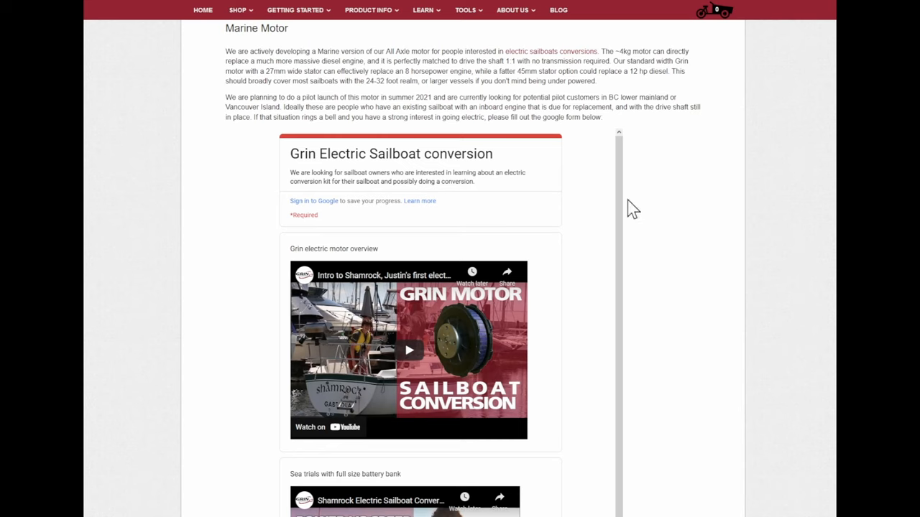
mouse_move(620, 184)
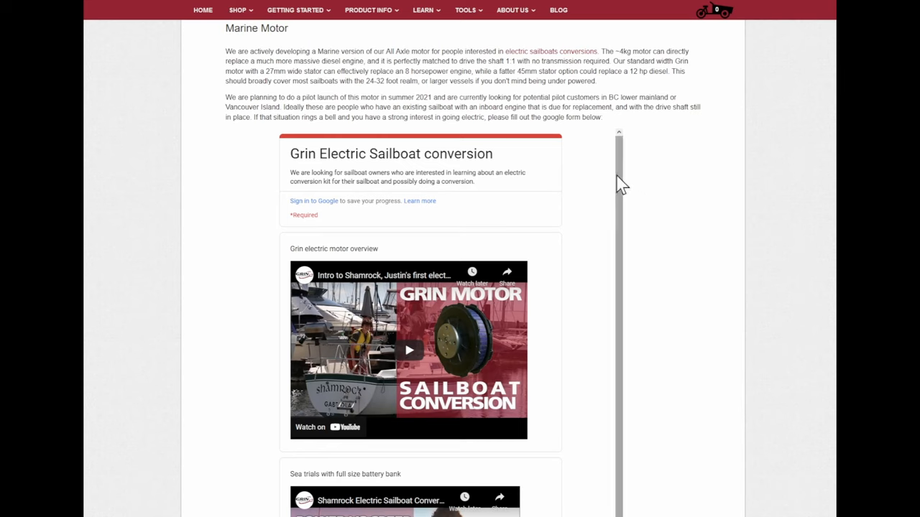
Scroll the Grin Electric Sailboat interest form past the videos to the name and email fields.
scroll("down", 3)
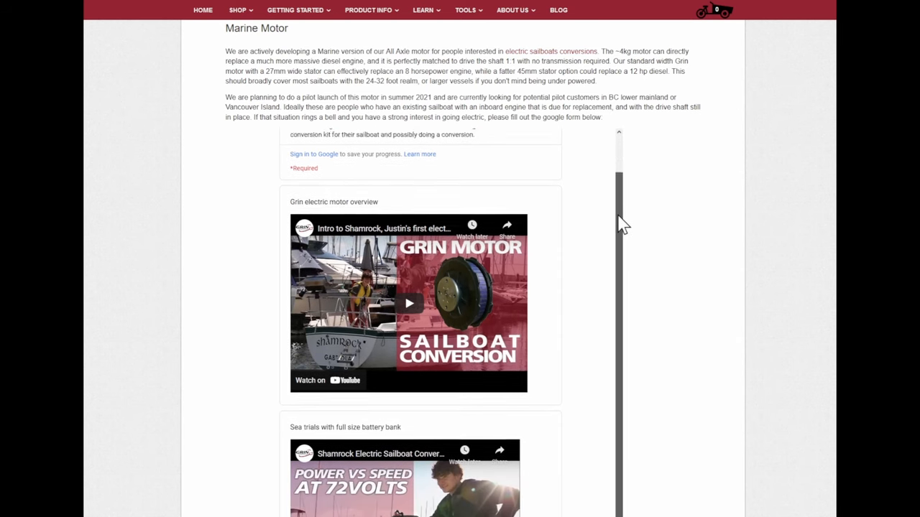
scroll("down", 3)
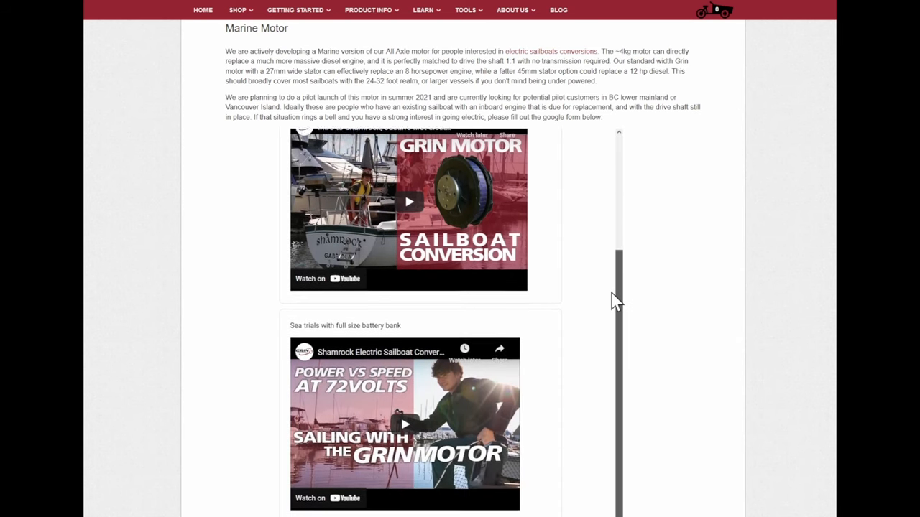
scroll("down", 3)
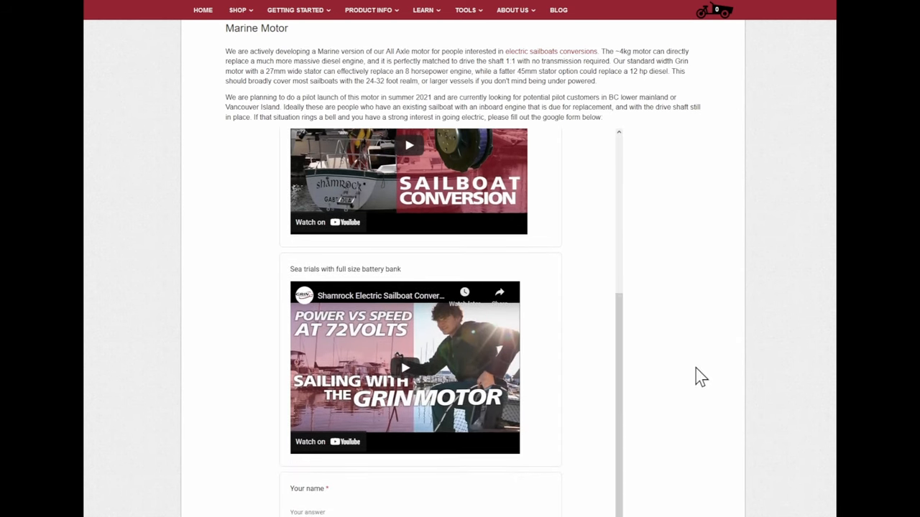
scroll("down", 3)
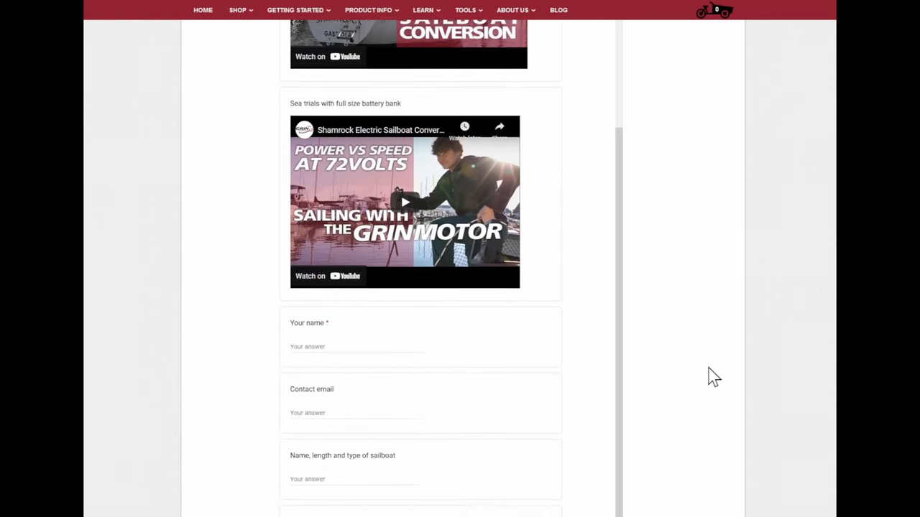
scroll("down", 3)
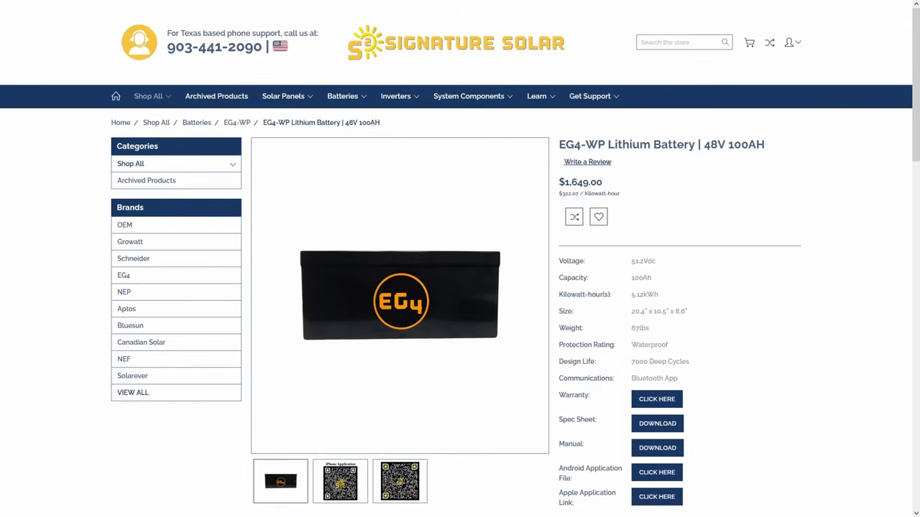
Review the EG4-WP 48V 100AH battery's Additional Information and Warranty Information (5-year parts replacement), then return to Description.
scroll("down", 3)
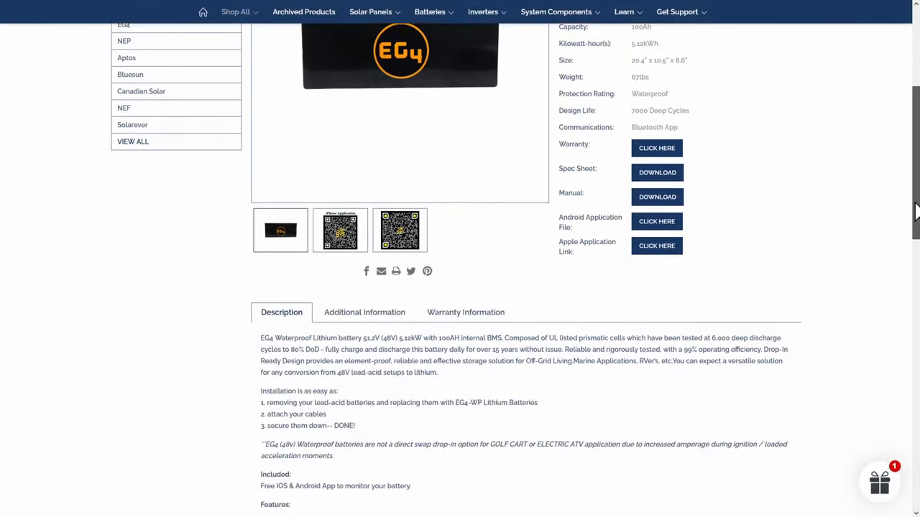
scroll("down", 3)
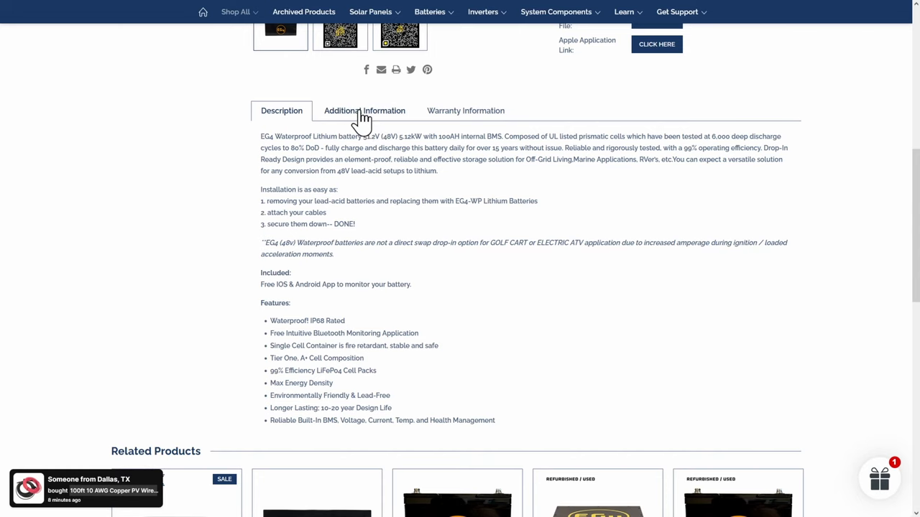
left_click(365, 110)
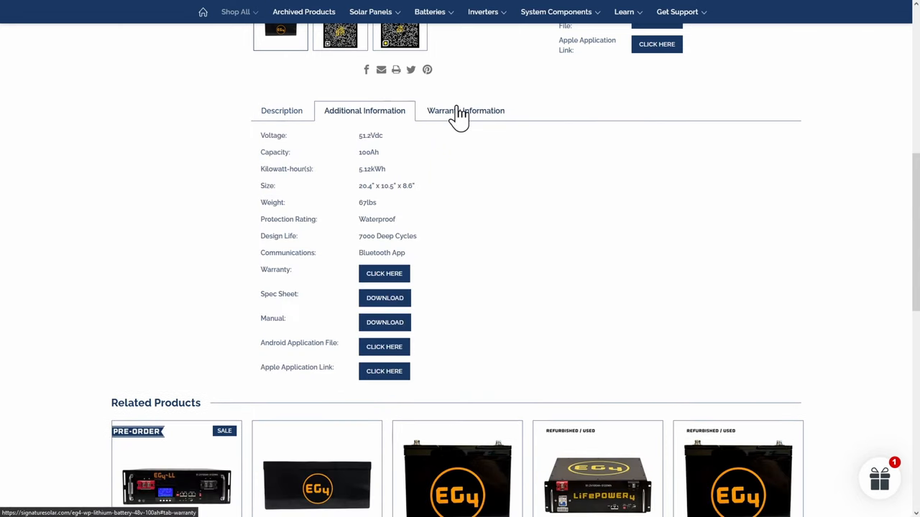
left_click(466, 111)
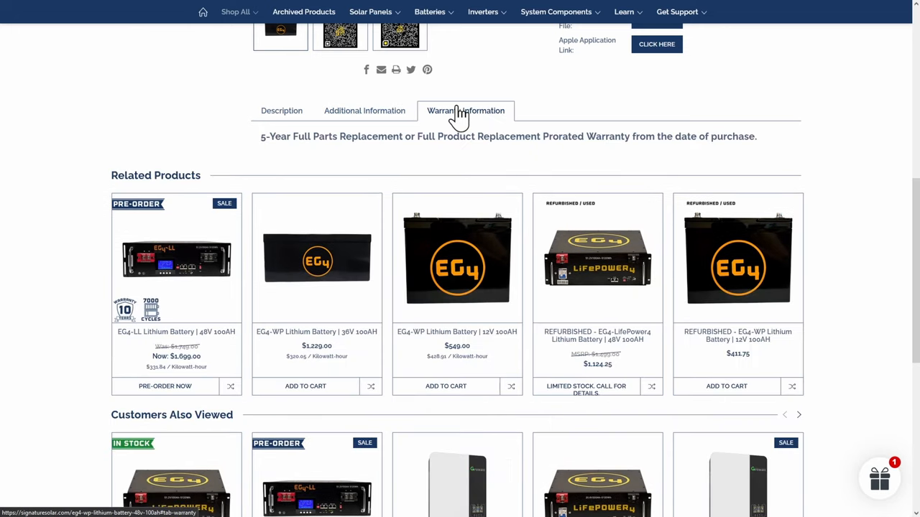
left_click(281, 110)
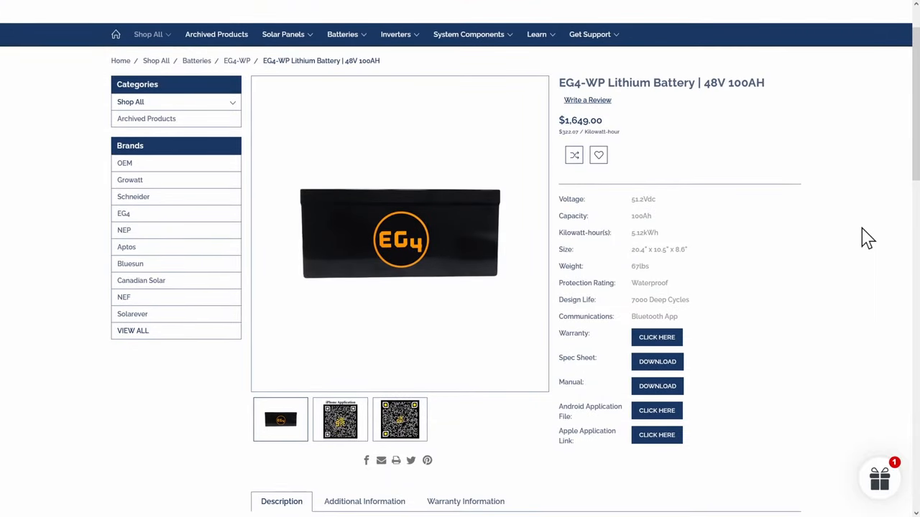
mouse_move(657, 362)
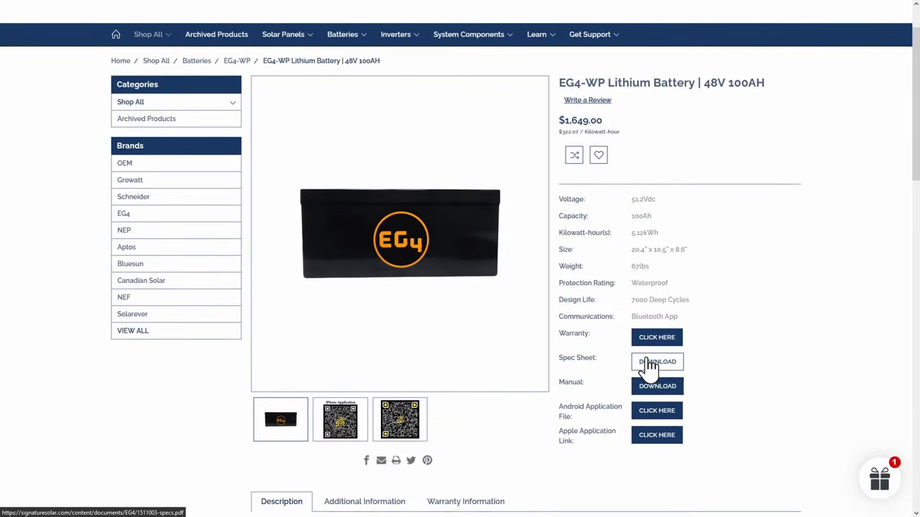
View the EG4 48V 100AH spec sheet PDF down to its Battery Specifications and Battery Parameters tables.
left_click(655, 362)
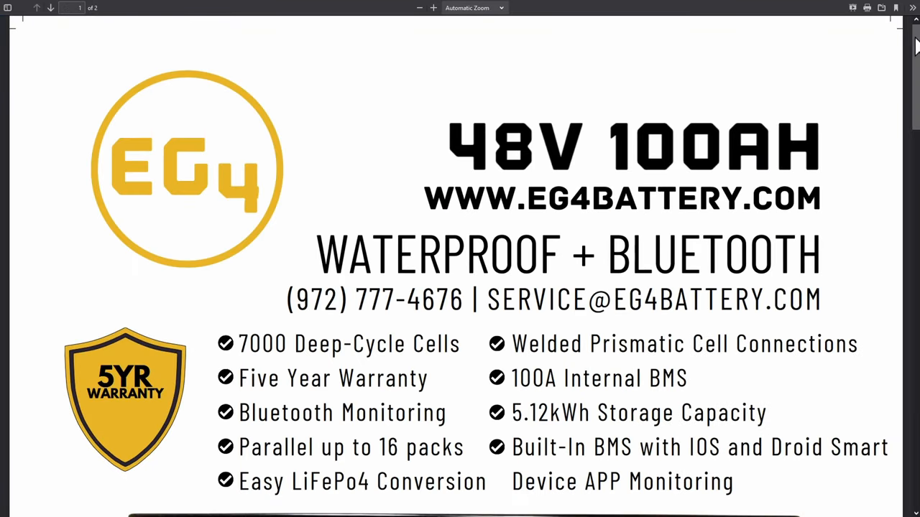
scroll("down", 3)
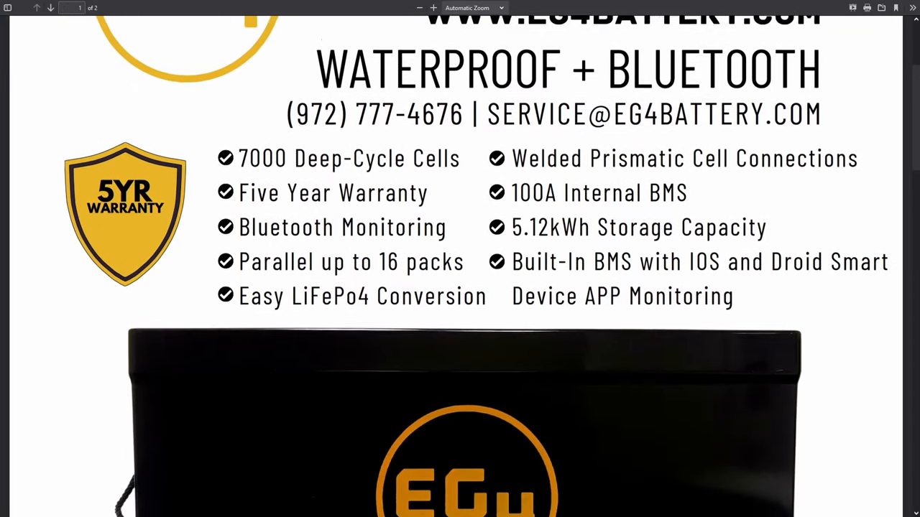
scroll("down", 3)
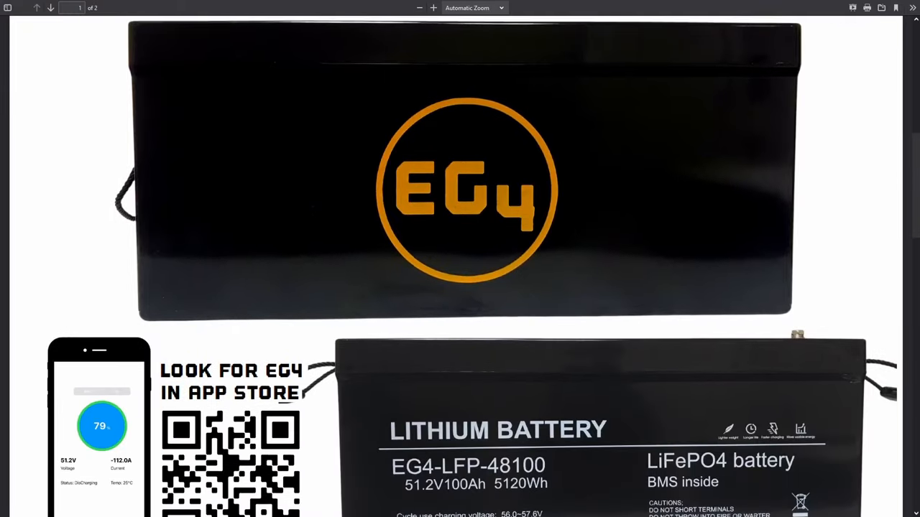
scroll("down", 3)
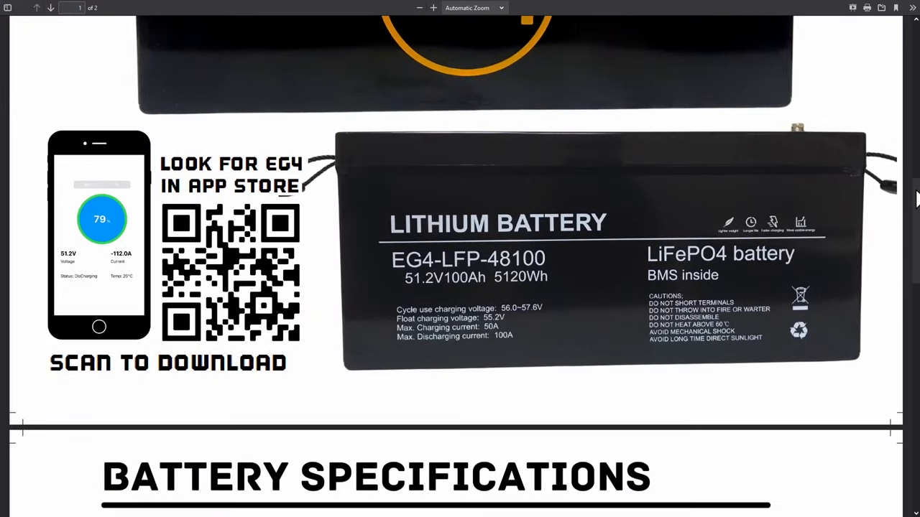
scroll("down", 3)
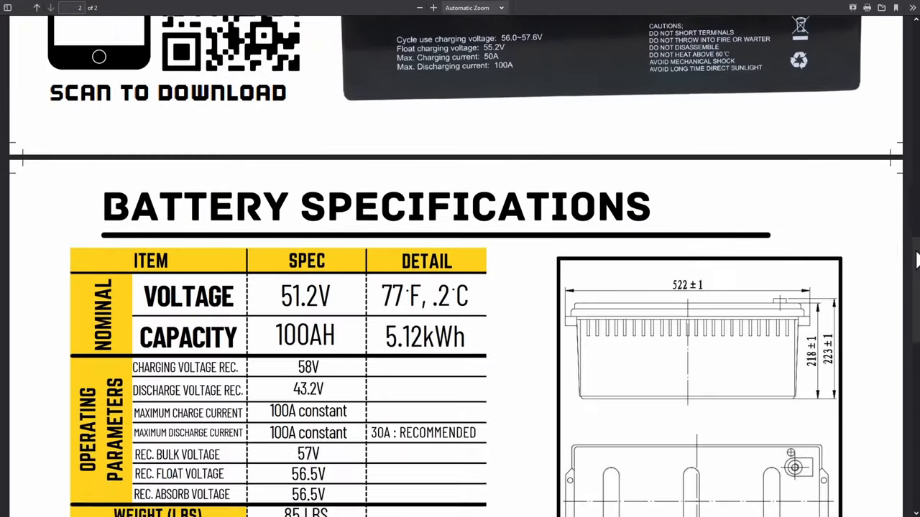
scroll("down", 3)
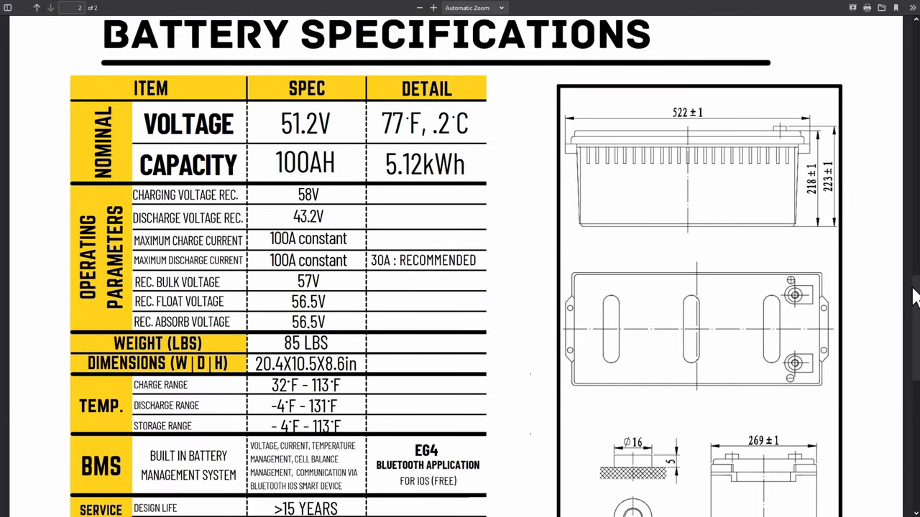
scroll("down", 3)
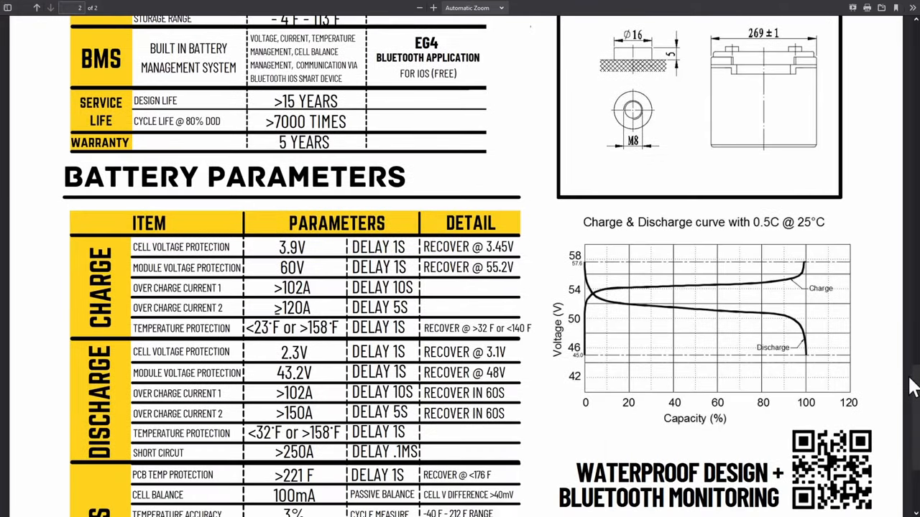
scroll("down", 3)
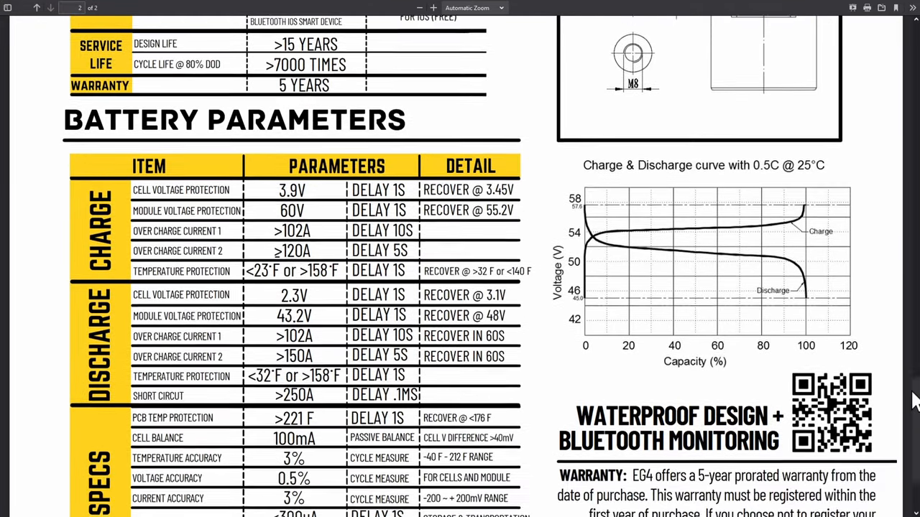
scroll("down", 3)
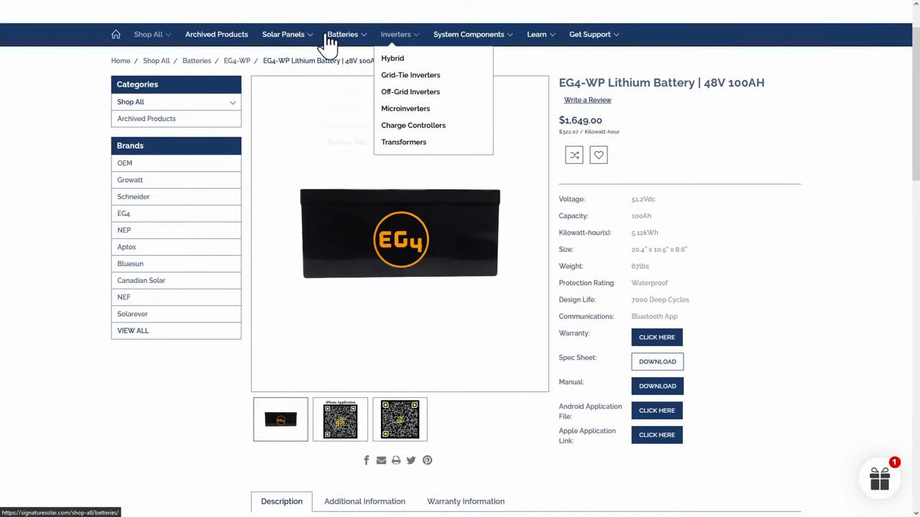
mouse_move(468, 35)
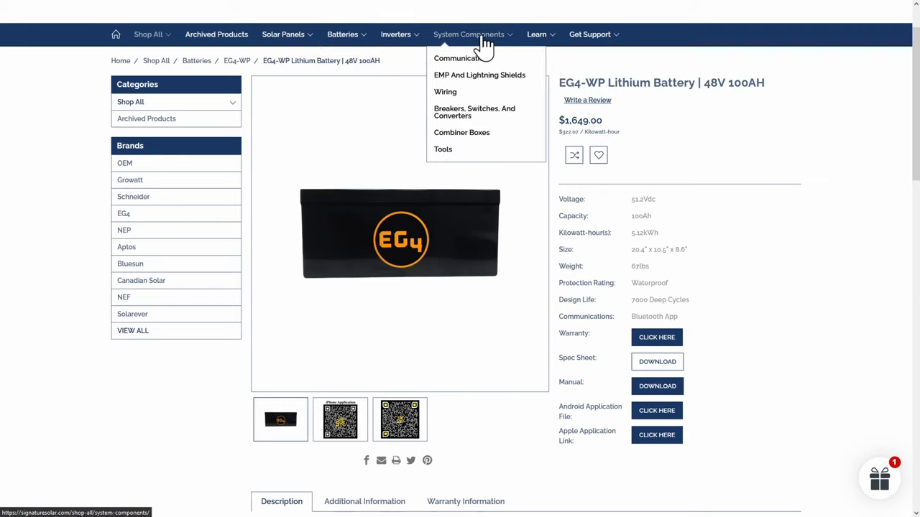
mouse_move(342, 34)
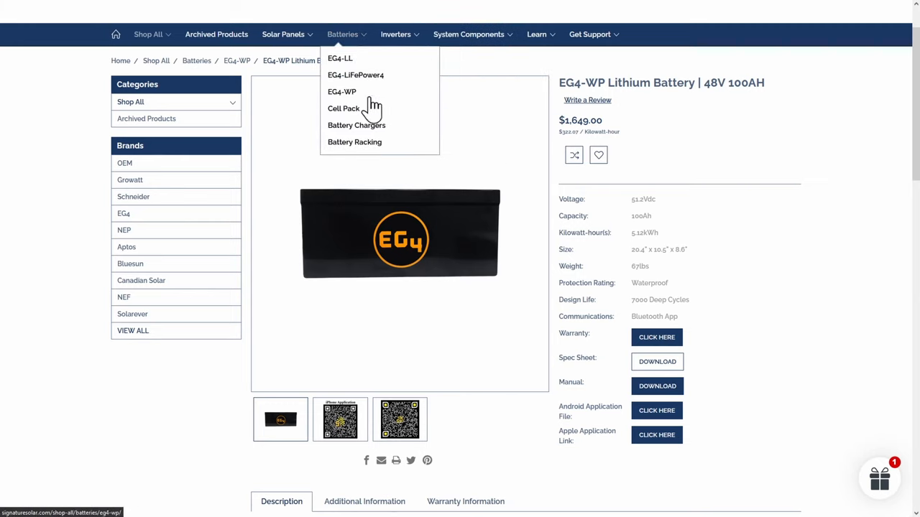
Browse the Battery Chargers category and open the EG4 Battery Charger 48V 18A product.
left_click(357, 125)
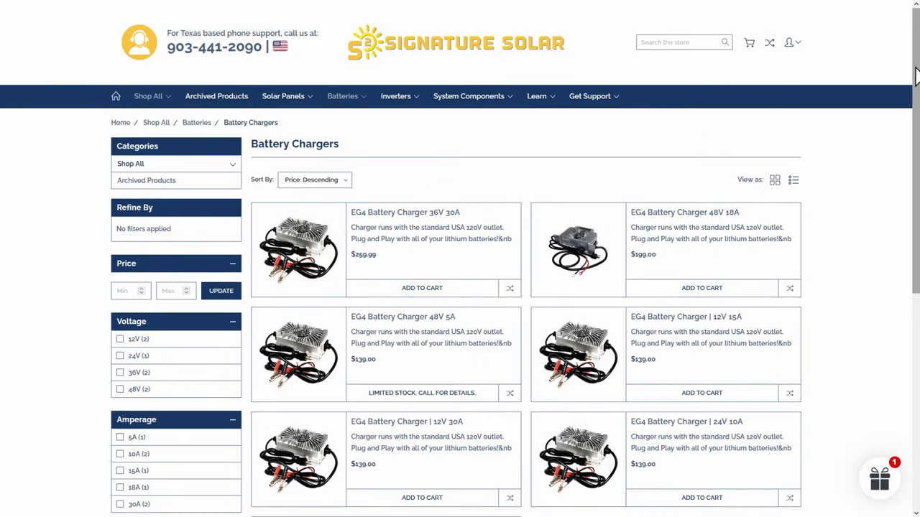
scroll("down", 3)
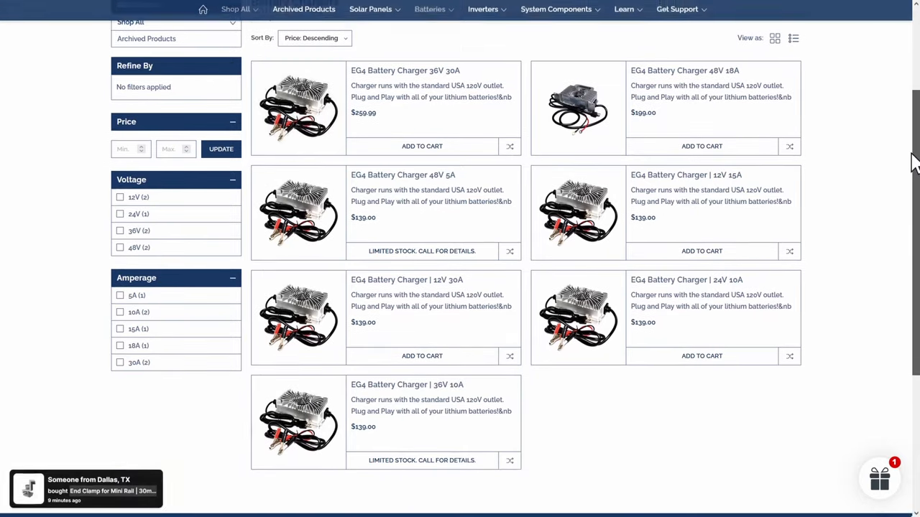
scroll("down", 3)
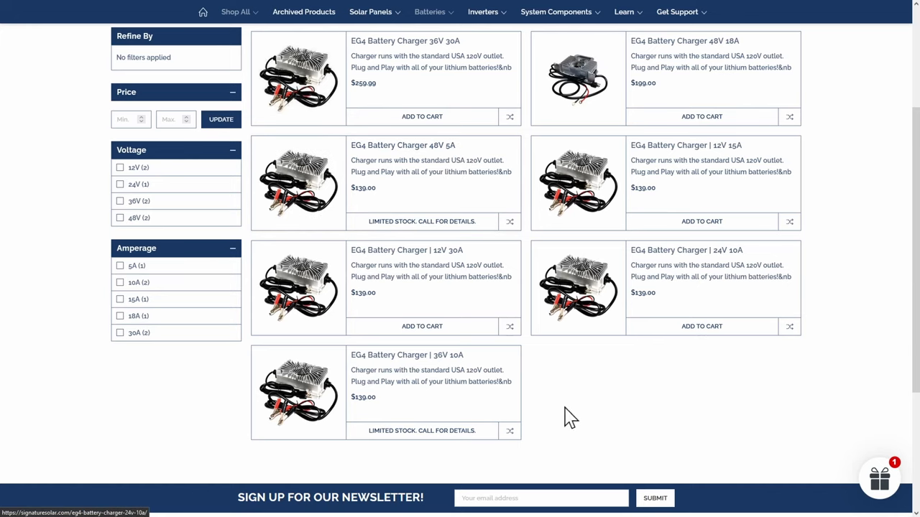
mouse_move(701, 54)
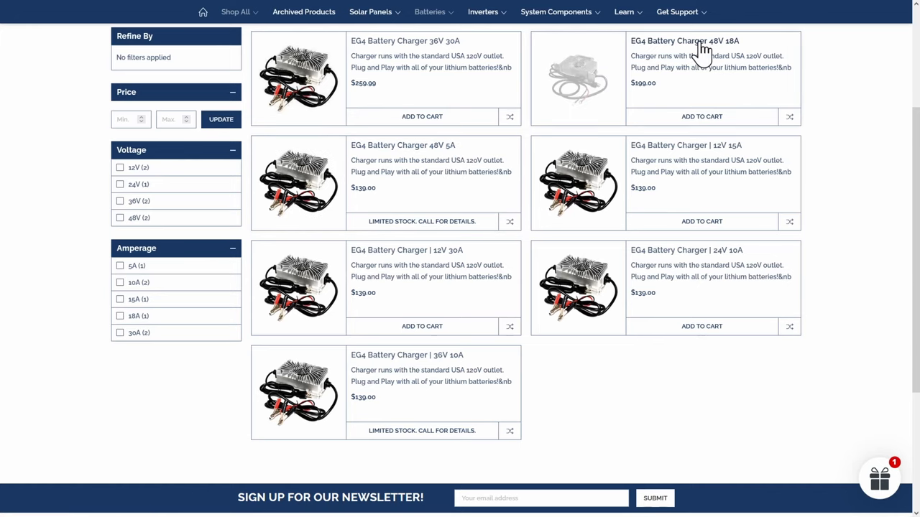
left_click(684, 41)
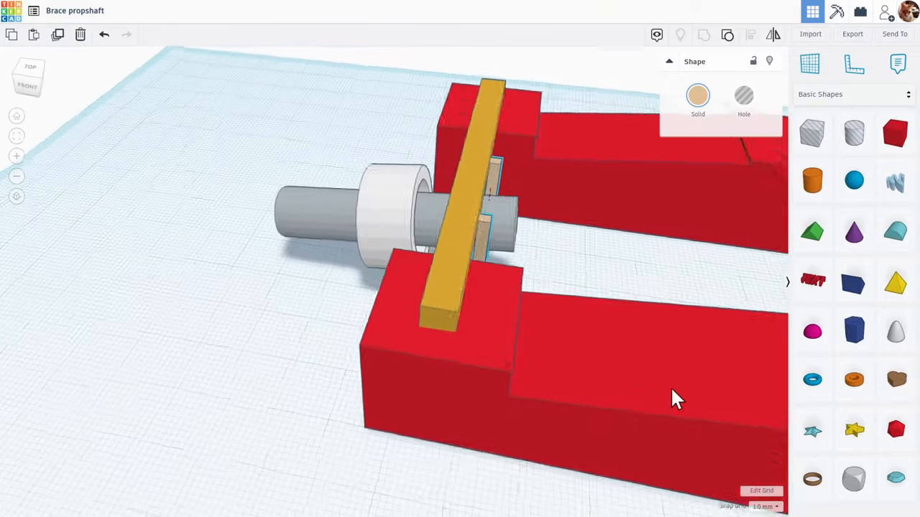
left_click_drag(675, 400, 481, 385)
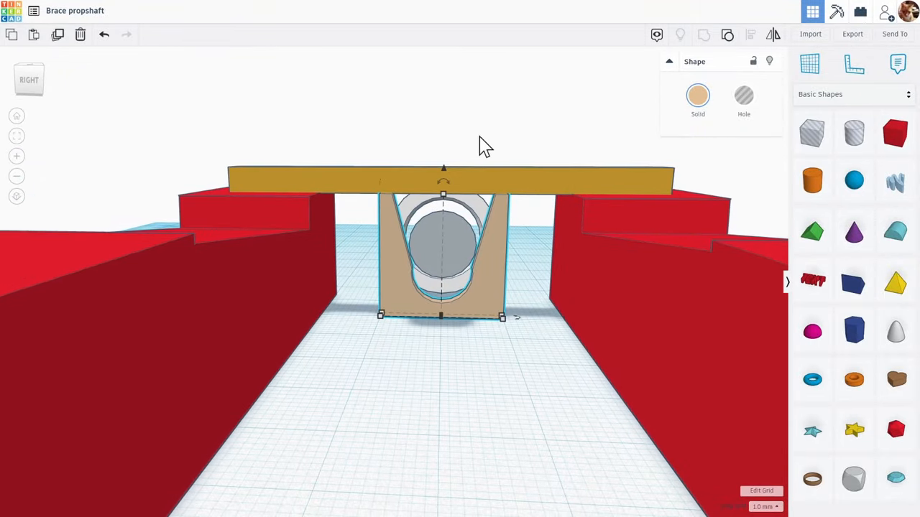
left_click_drag(443, 169, 442, 152)
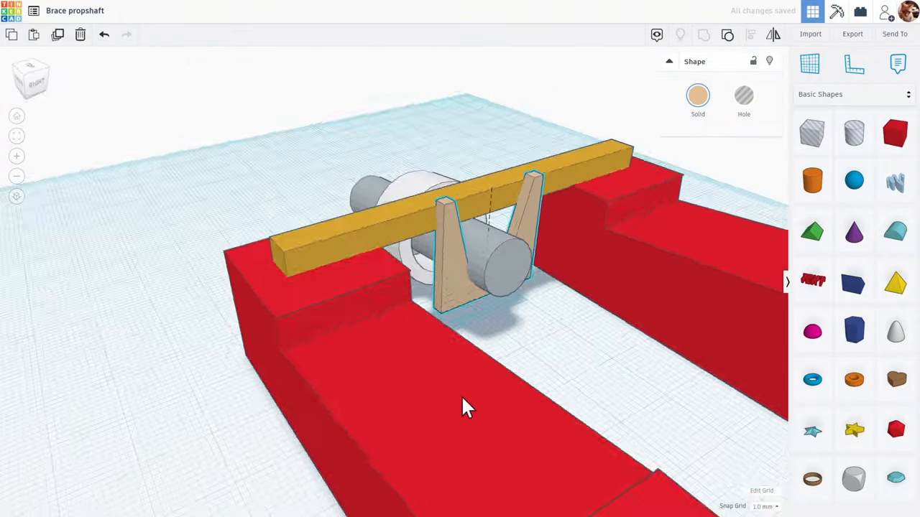
left_click_drag(467, 405, 342, 414)
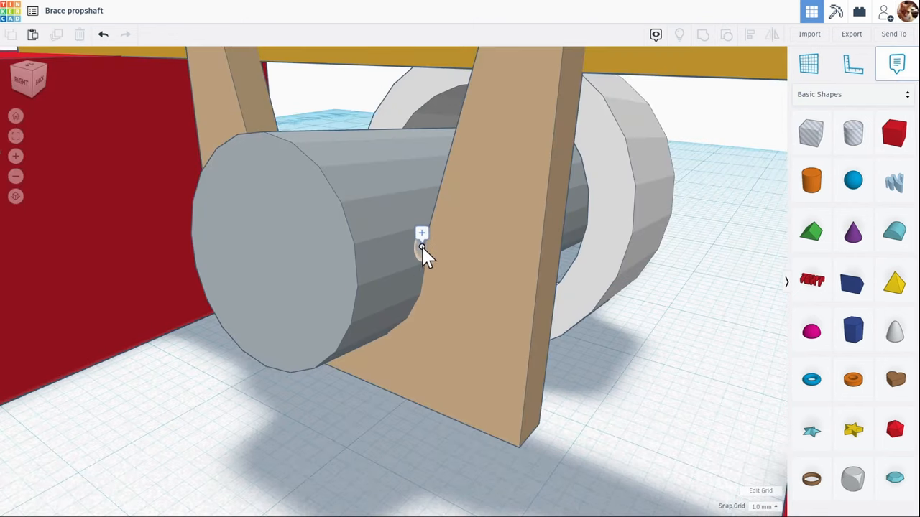
Place a note on the propshaft at the brace and enter 'MARK HERE!' as its text.
left_click(423, 233)
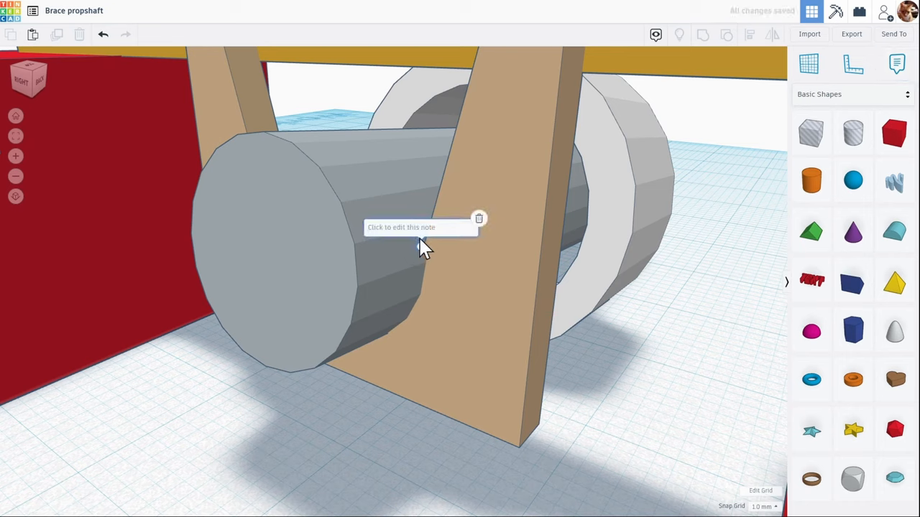
type("MAR")
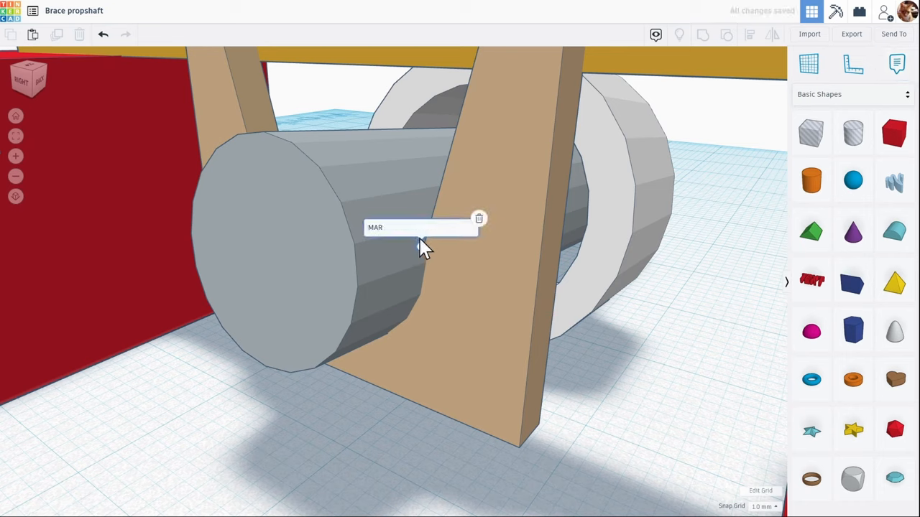
type("K HERE")
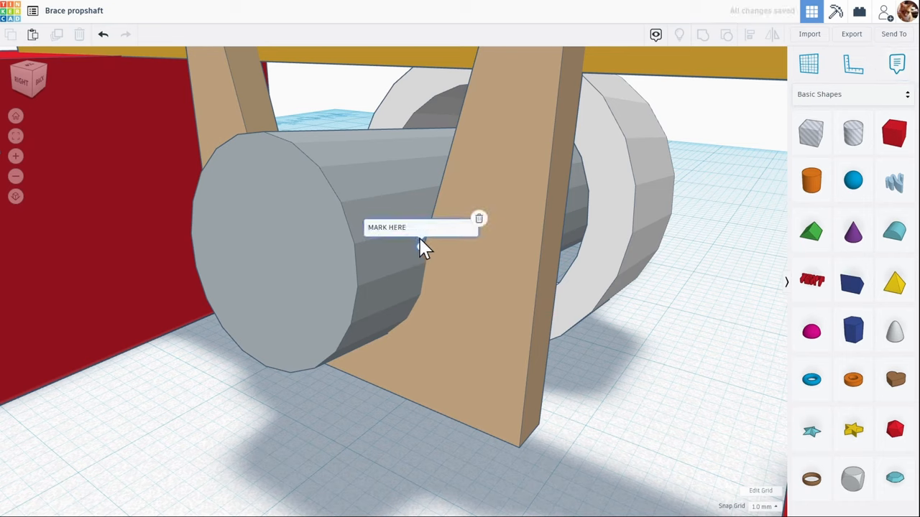
type("!")
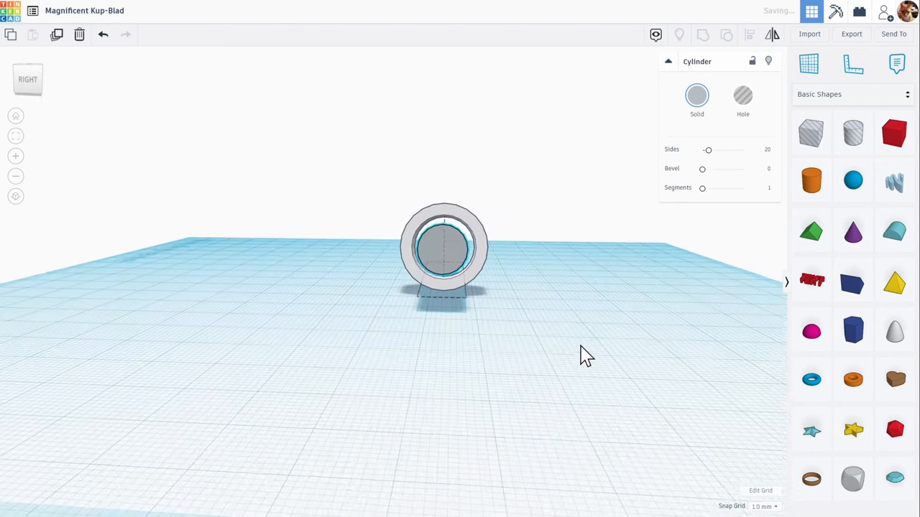
Orbit to an angled view and drag the long cylinder into position through the ring.
left_click_drag(586, 356, 446, 285)
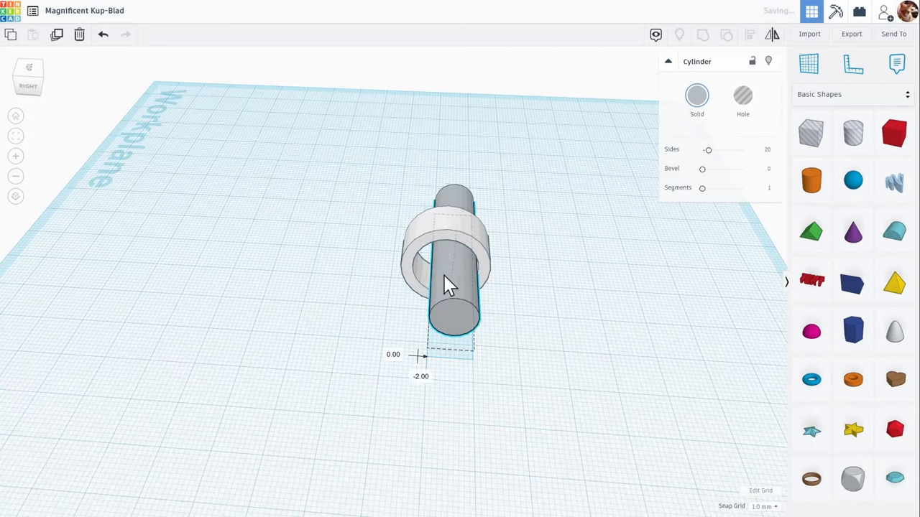
left_click_drag(446, 280, 443, 285)
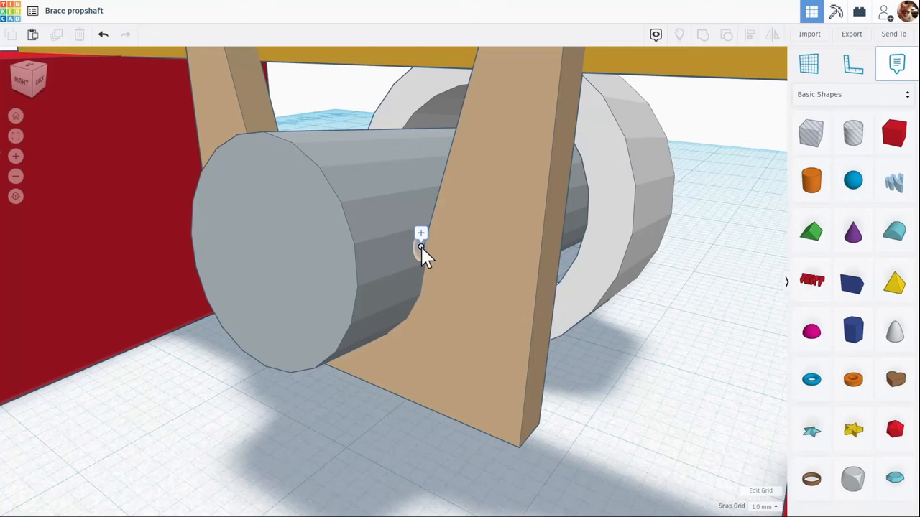
Edit the existing propshaft note pin so it reads 'MARK HERE!'.
left_click(420, 233)
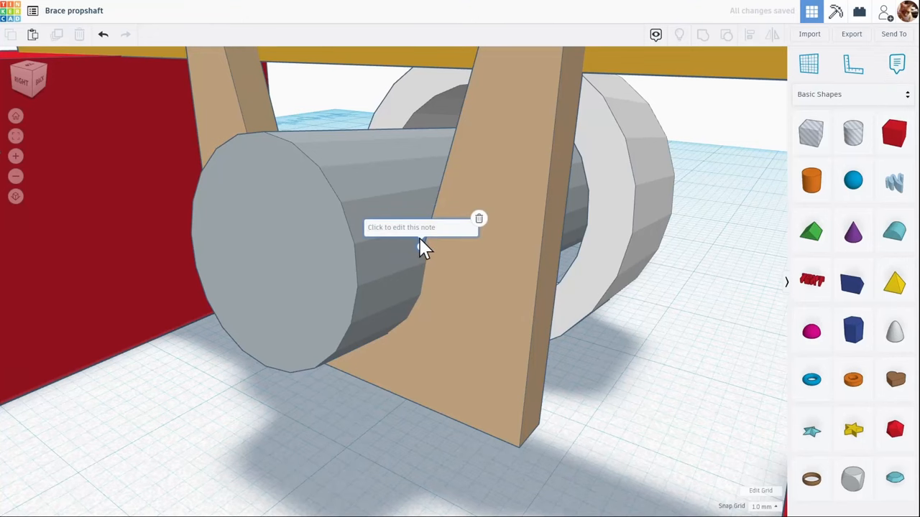
type("MARK")
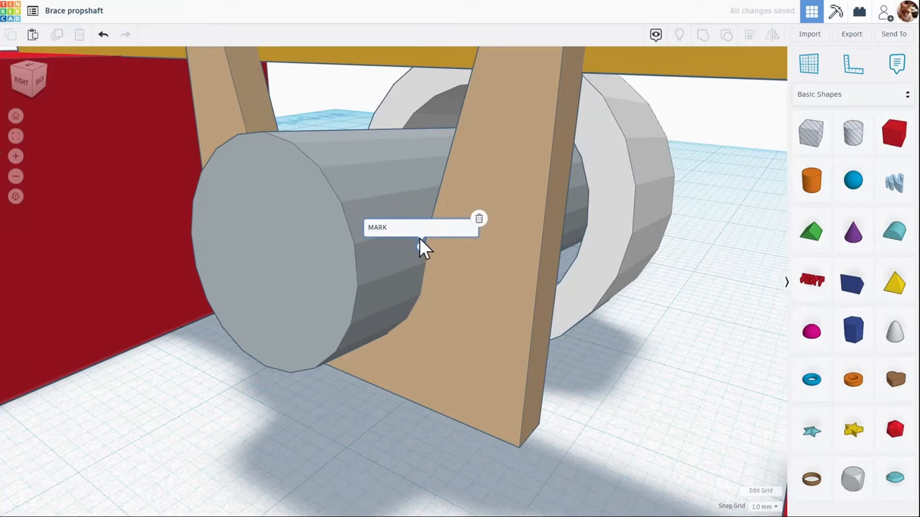
type("HERE!")
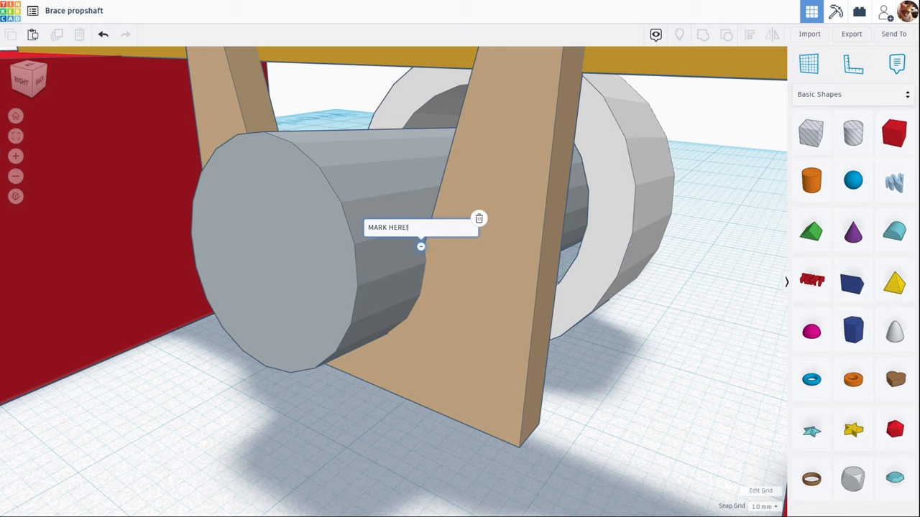